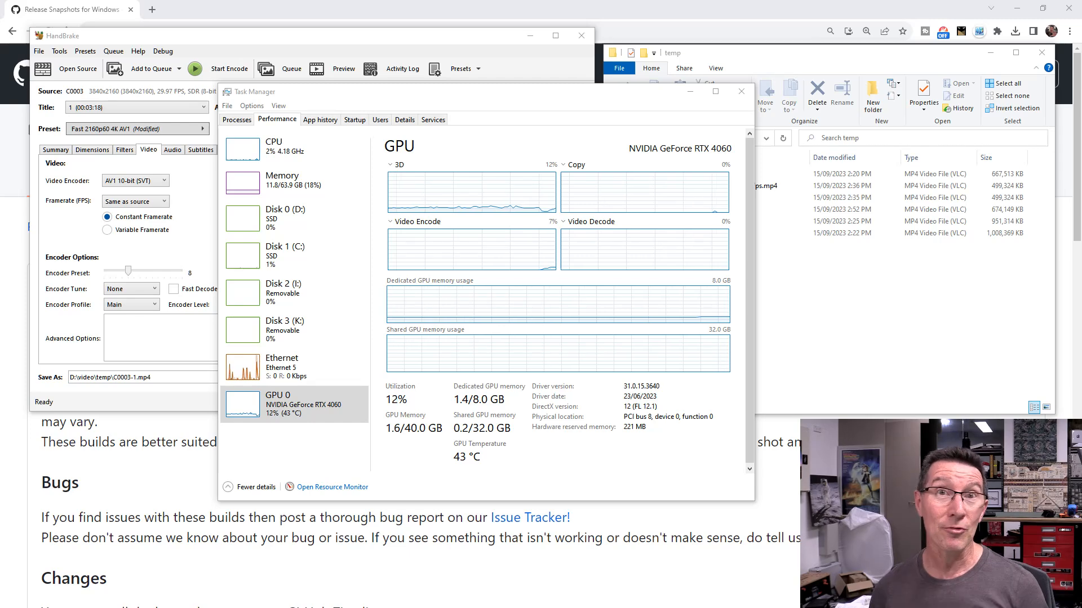
{"action": "mouse_move", "coordinate": [705, 174]}
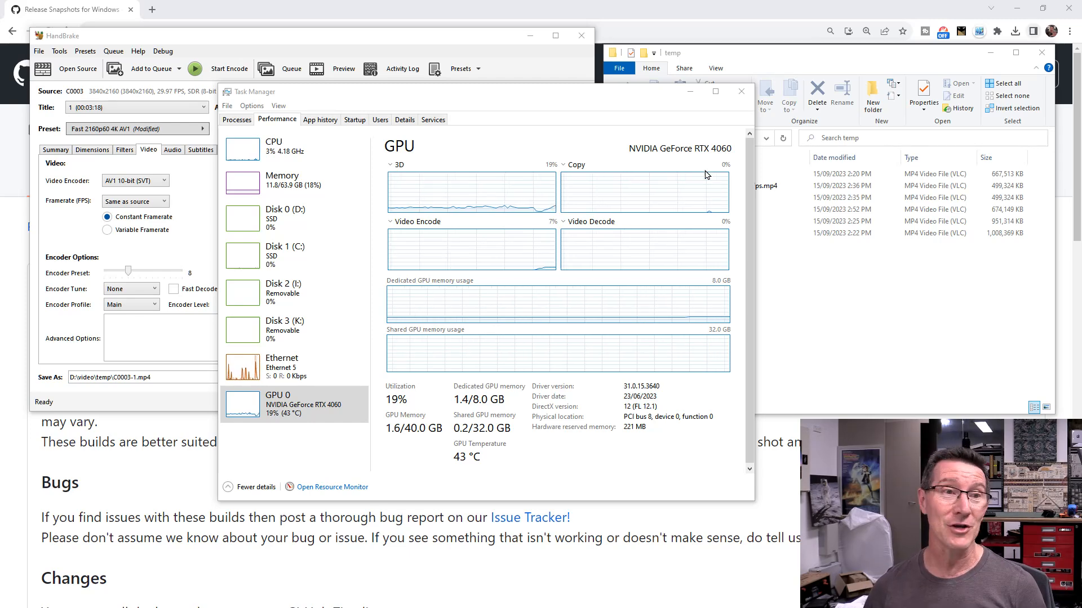
{"action": "mouse_move", "coordinate": [667, 157]}
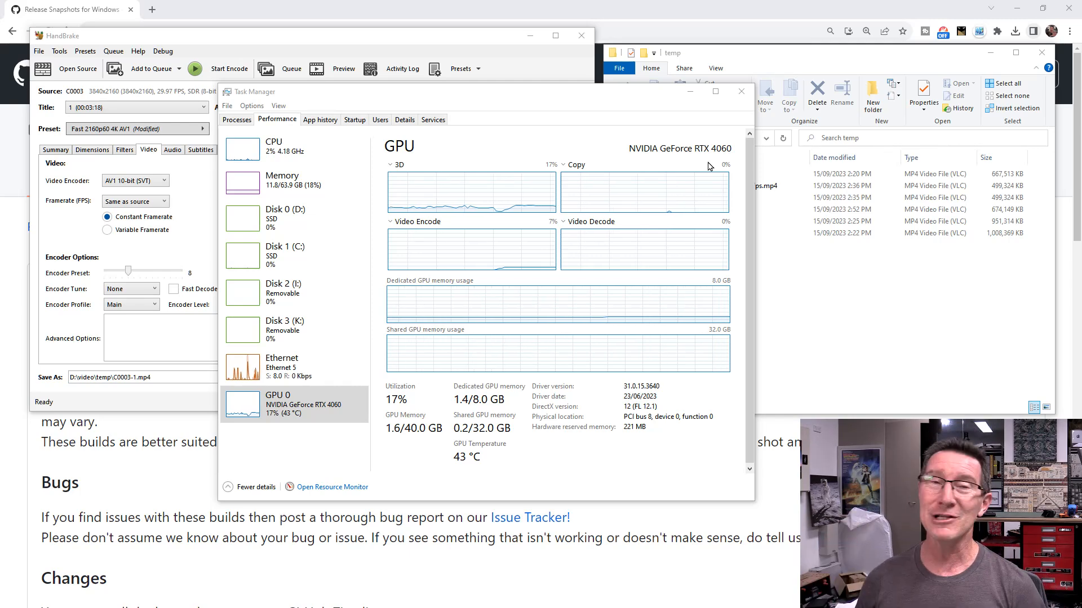
{"action": "mouse_move", "coordinate": [646, 5]}
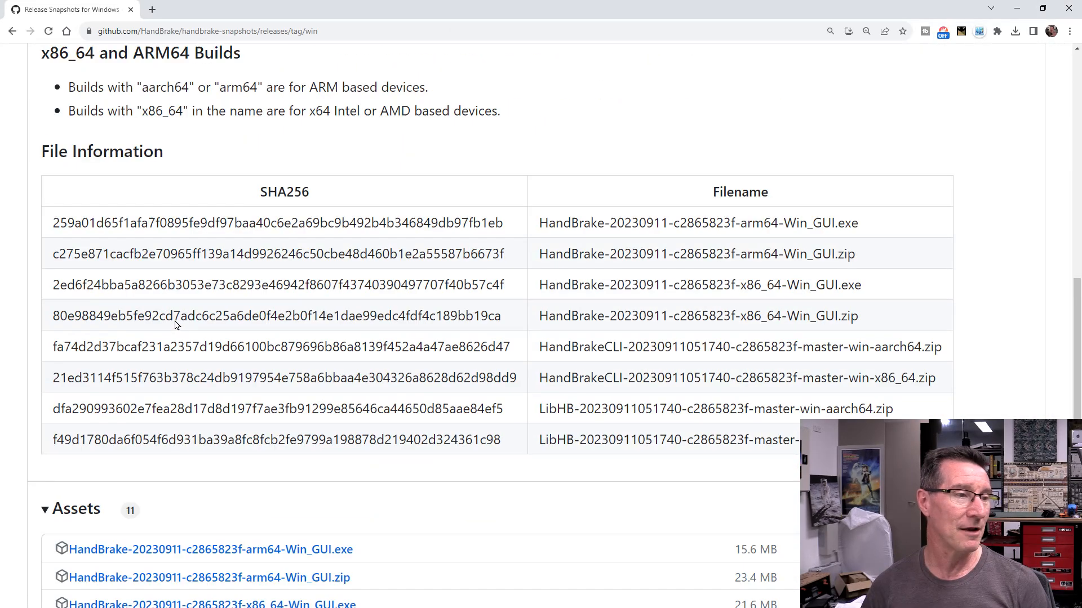
Scroll the GitHub snapshot release page to review its File Information table.
{"action": "scroll", "scroll_direction": "up", "scroll_amount": 3}
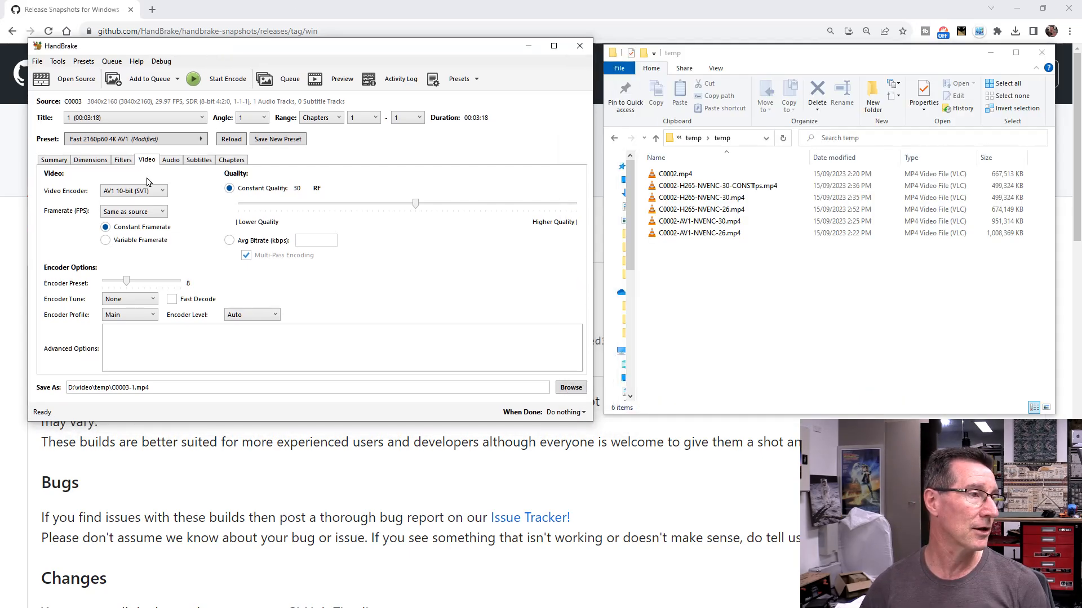
Browse HandBrake's video encoders, covering AV1 SVT and NVEnc, H.264, H.265 and MPEG.
{"action": "left_click", "coordinate": [133, 191]}
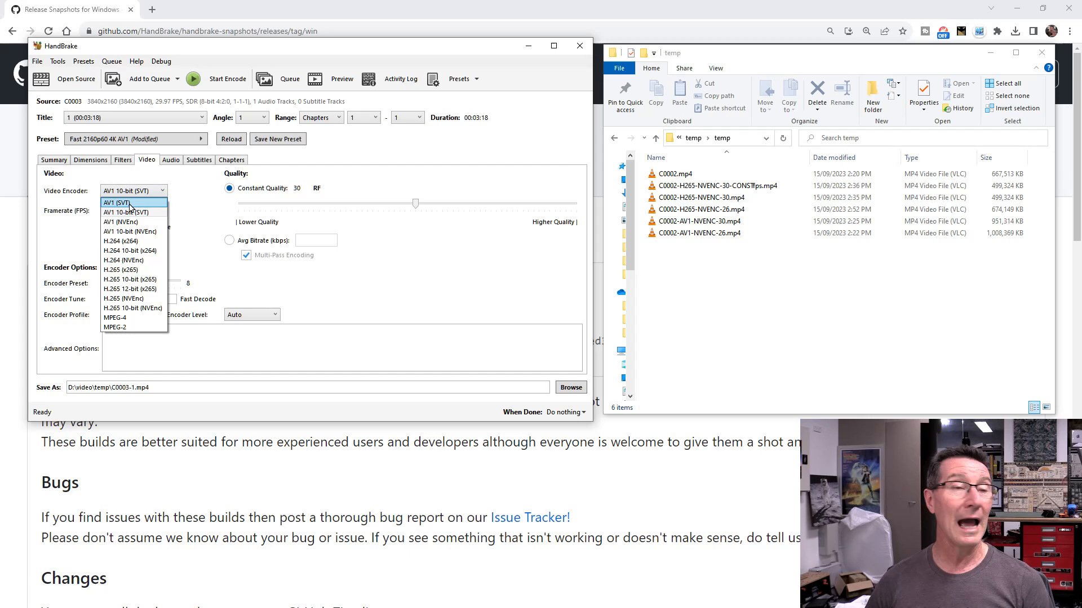
{"action": "mouse_move", "coordinate": [133, 241]}
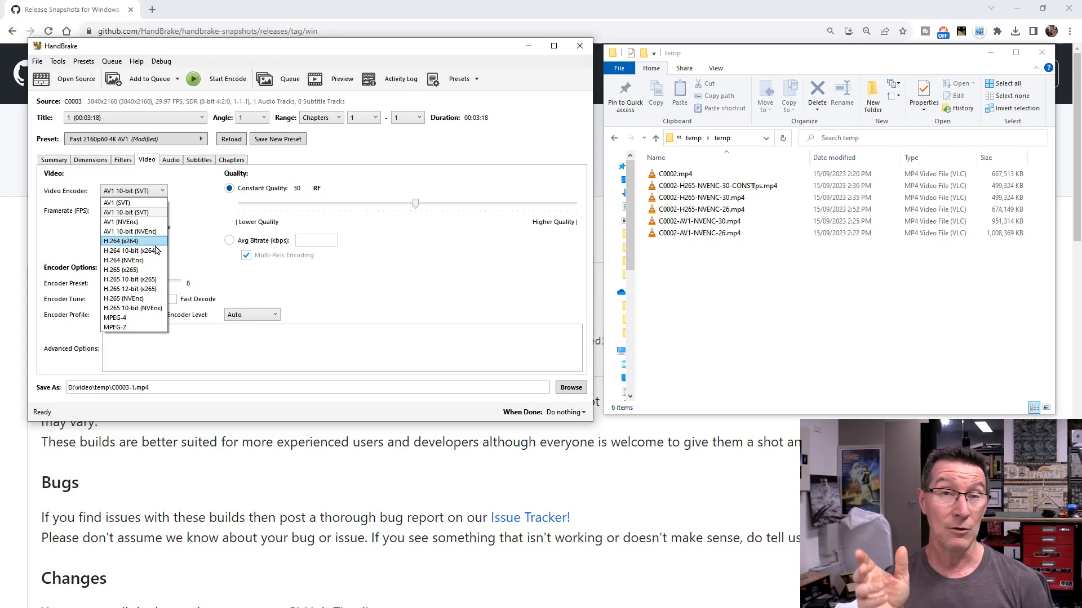
{"action": "mouse_move", "coordinate": [132, 202]}
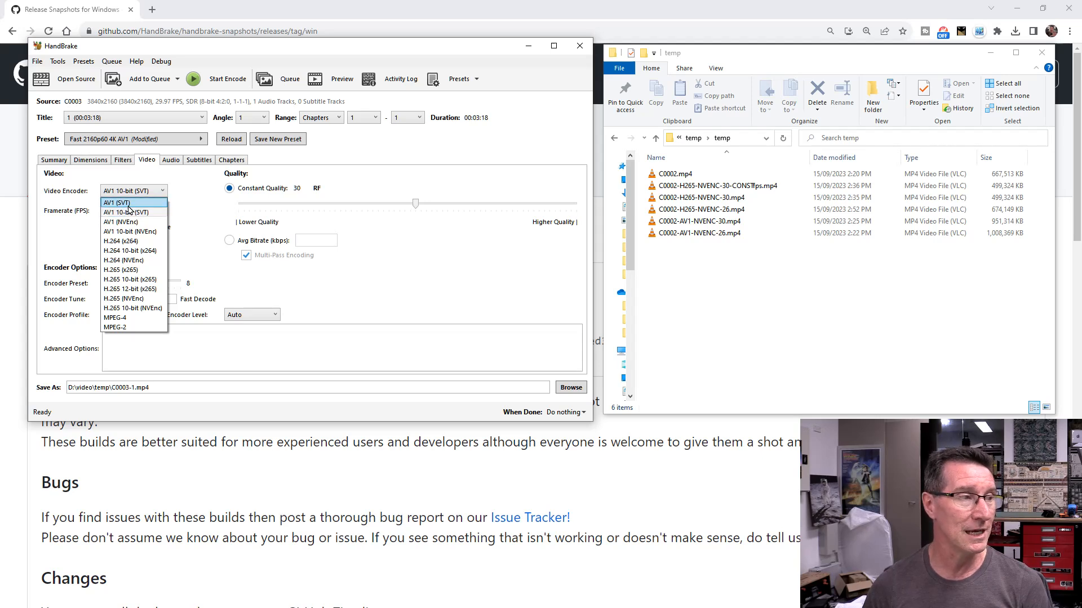
{"action": "mouse_move", "coordinate": [142, 212]}
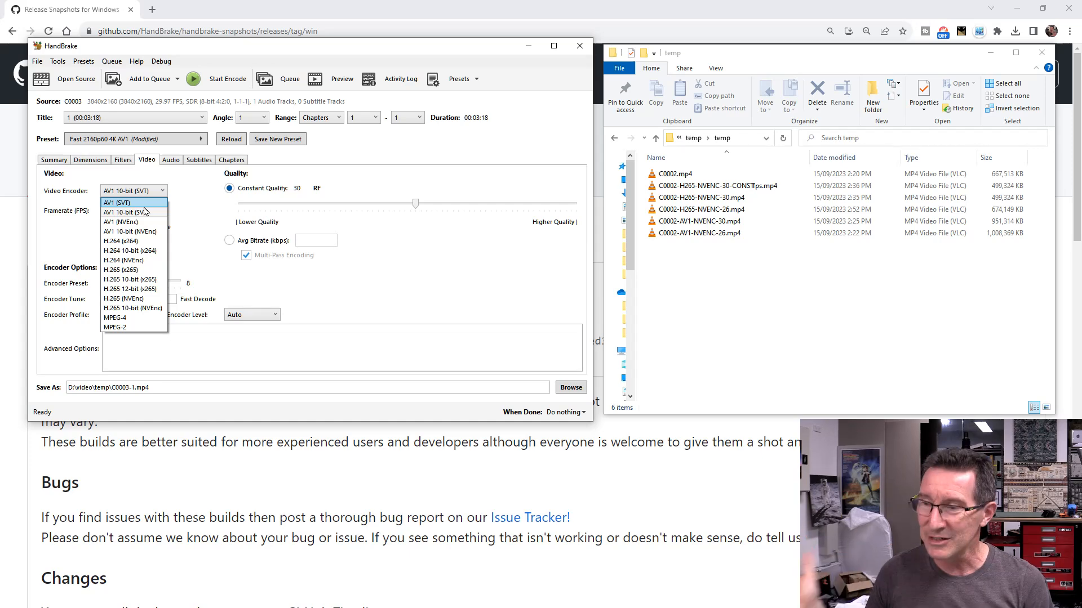
{"action": "mouse_move", "coordinate": [135, 212]}
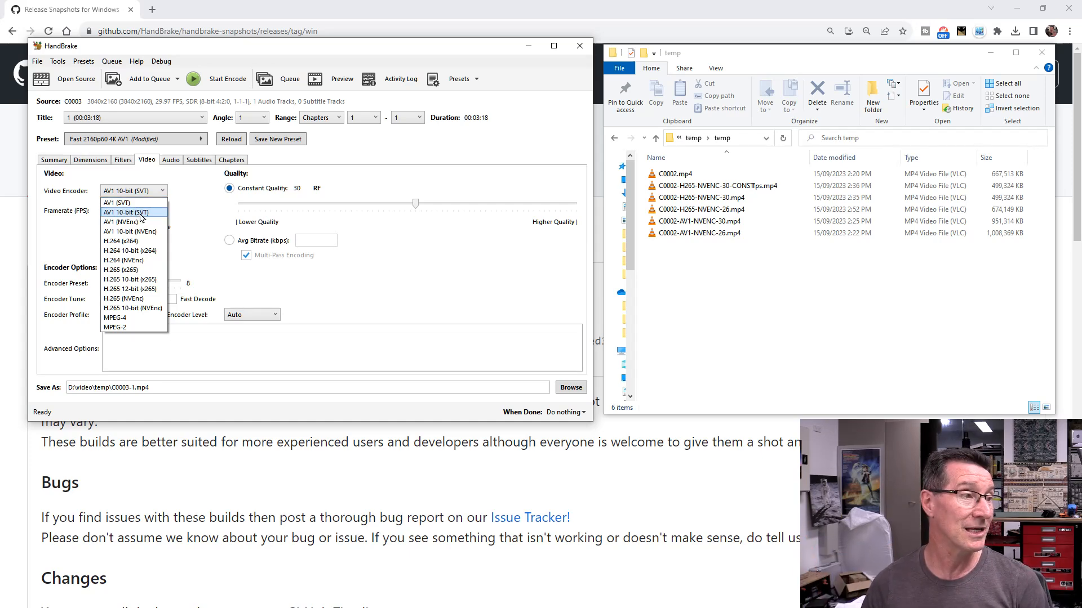
{"action": "mouse_move", "coordinate": [124, 203]}
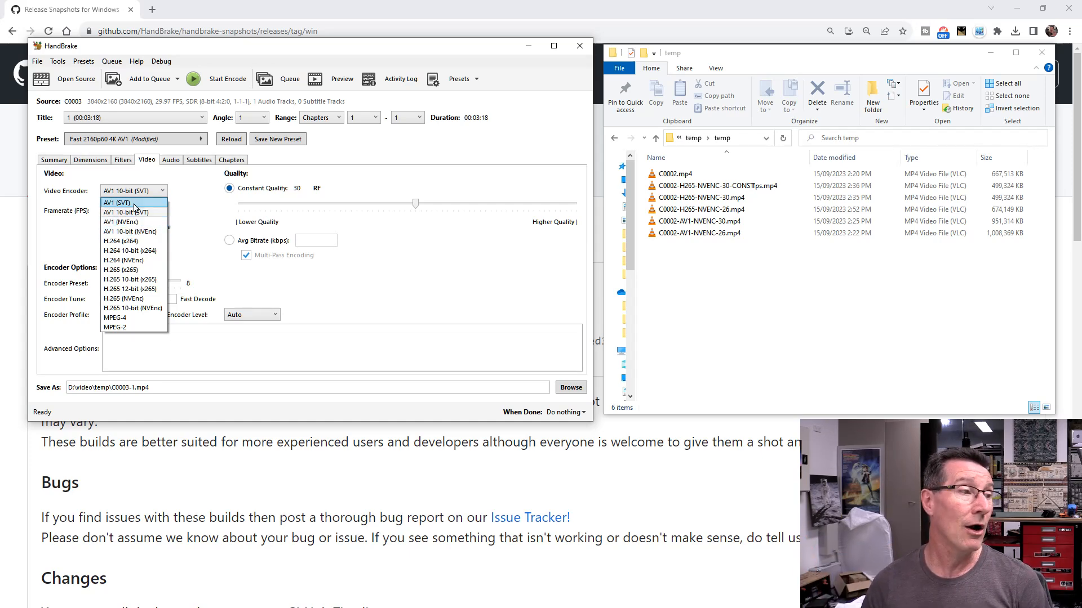
{"action": "mouse_move", "coordinate": [135, 212]}
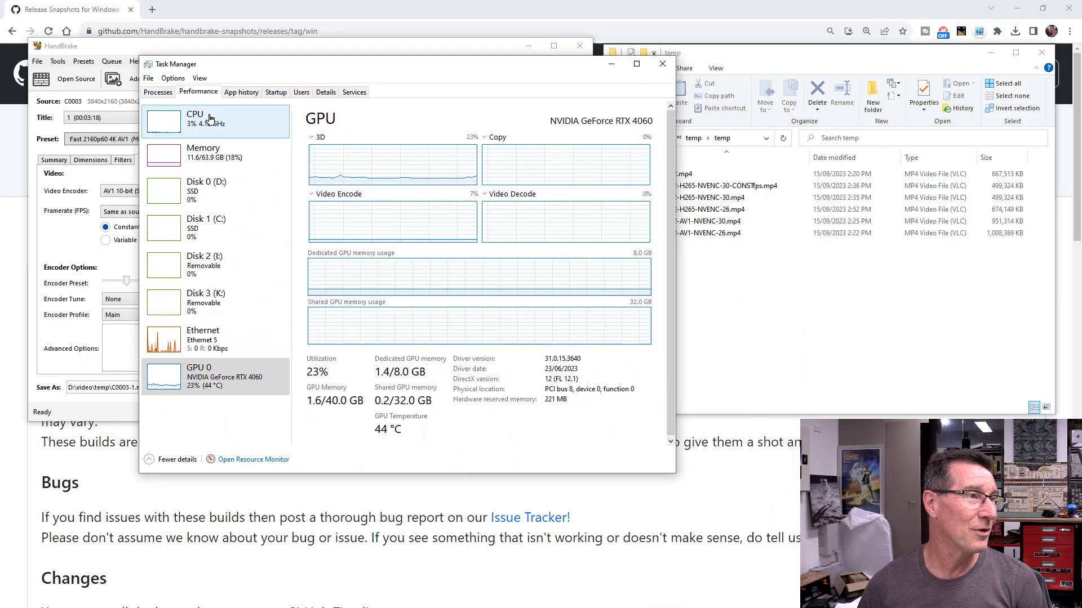
Show Task Manager's CPU page with the Ryzen 9 5900X at 3% utilization.
{"action": "left_click", "coordinate": [196, 122]}
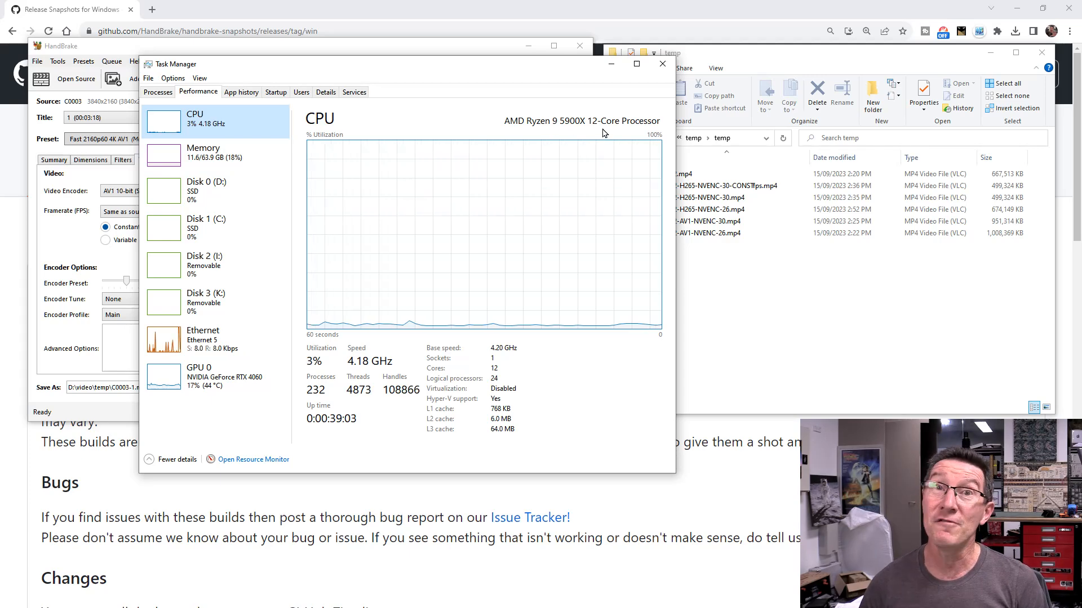
{"action": "mouse_move", "coordinate": [428, 68]}
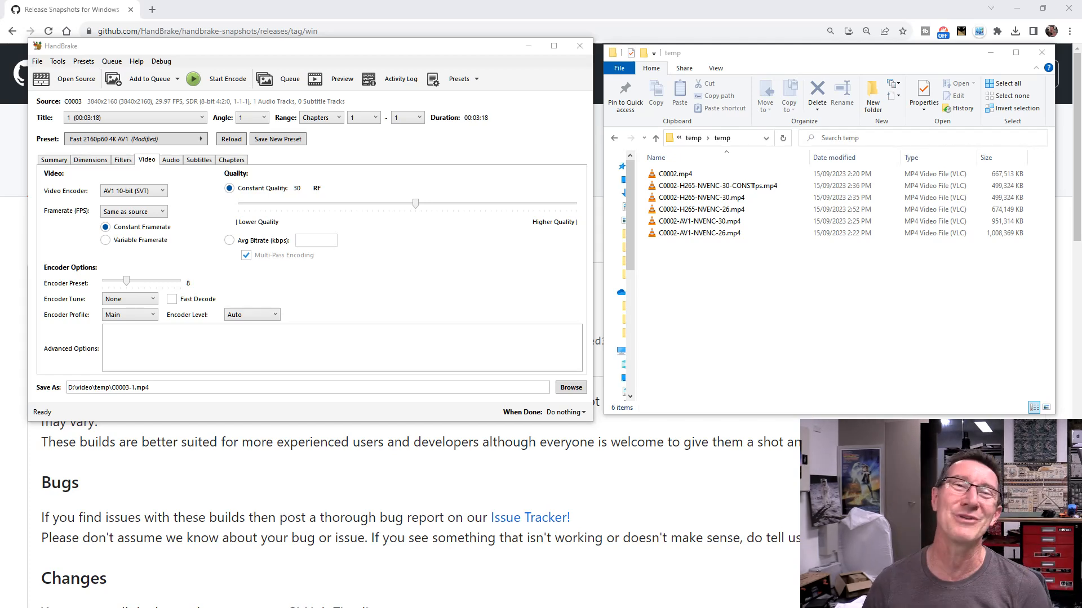
Pick AV1 (NVEnc) as the video encoder, keeping CQ 30 and the Medium preset.
{"action": "left_click", "coordinate": [160, 190]}
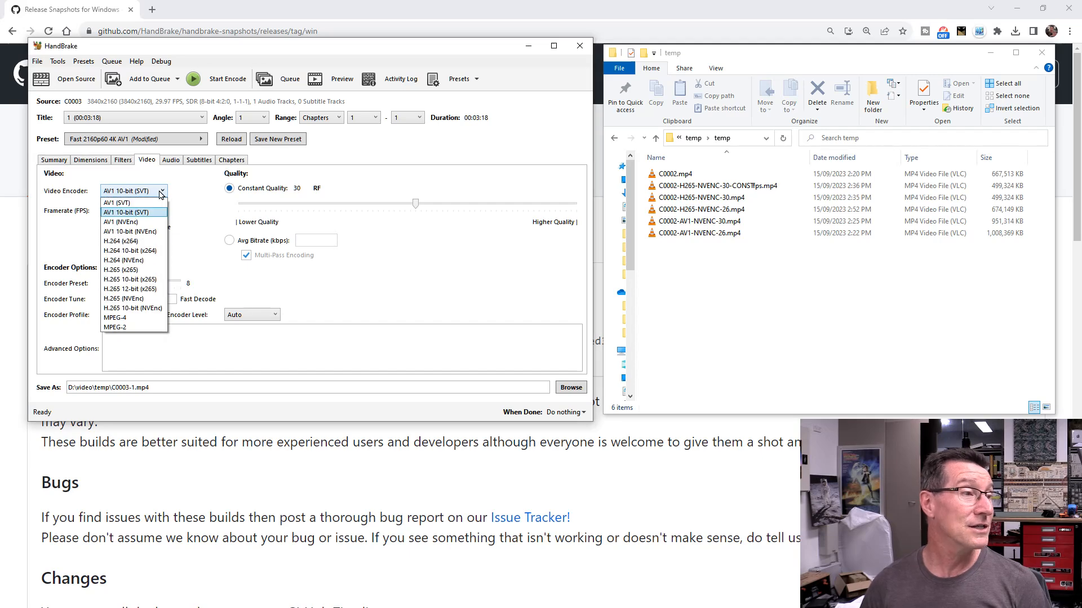
{"action": "mouse_move", "coordinate": [128, 222]}
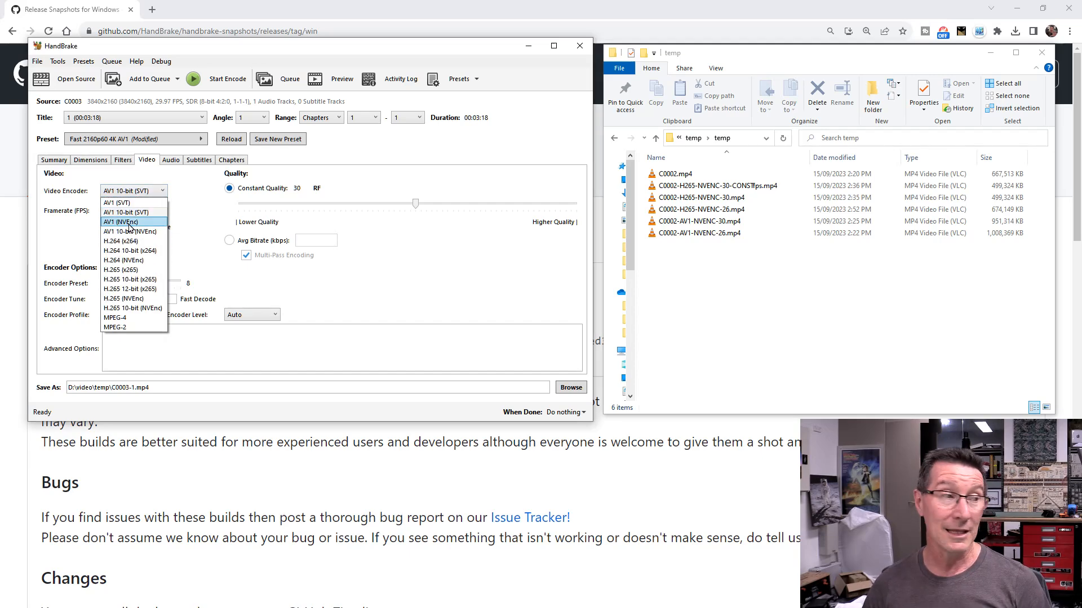
{"action": "left_click", "coordinate": [123, 221]}
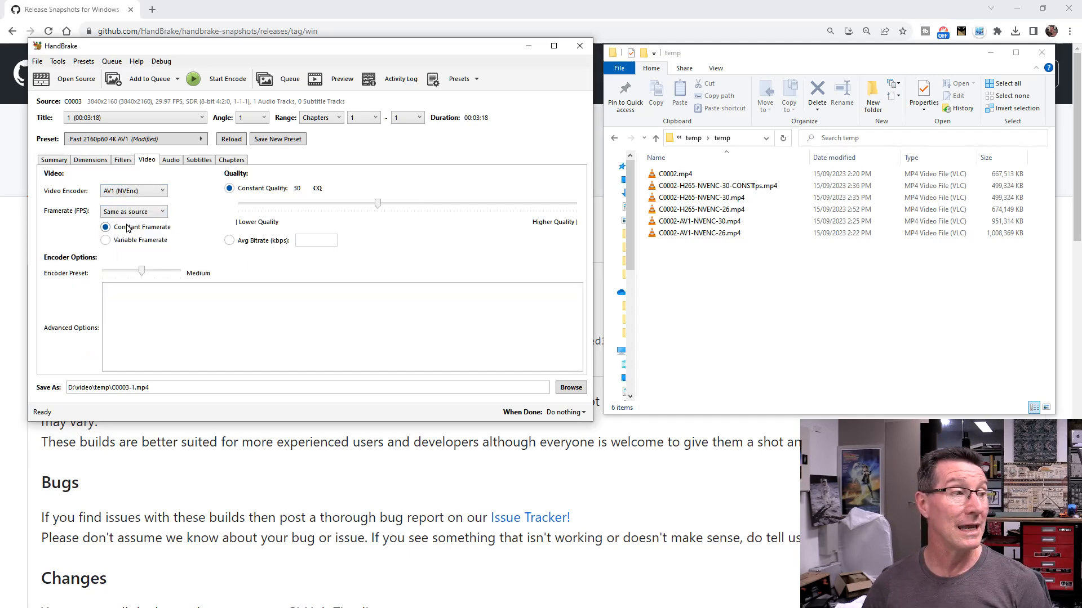
{"action": "mouse_move", "coordinate": [301, 233]}
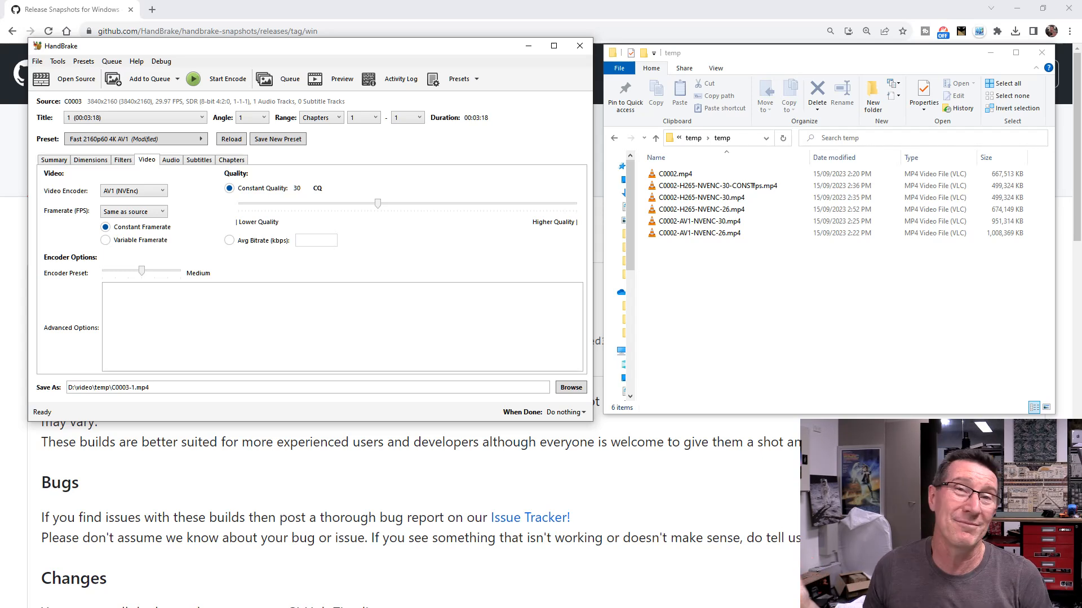
{"action": "mouse_move", "coordinate": [985, 107]}
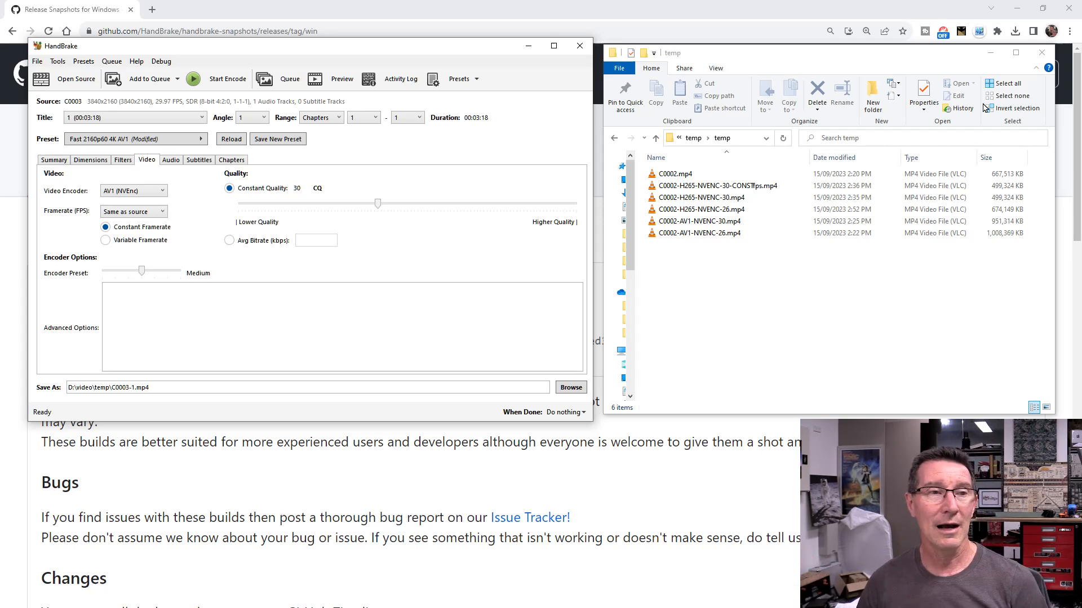
{"action": "mouse_move", "coordinate": [817, 61]}
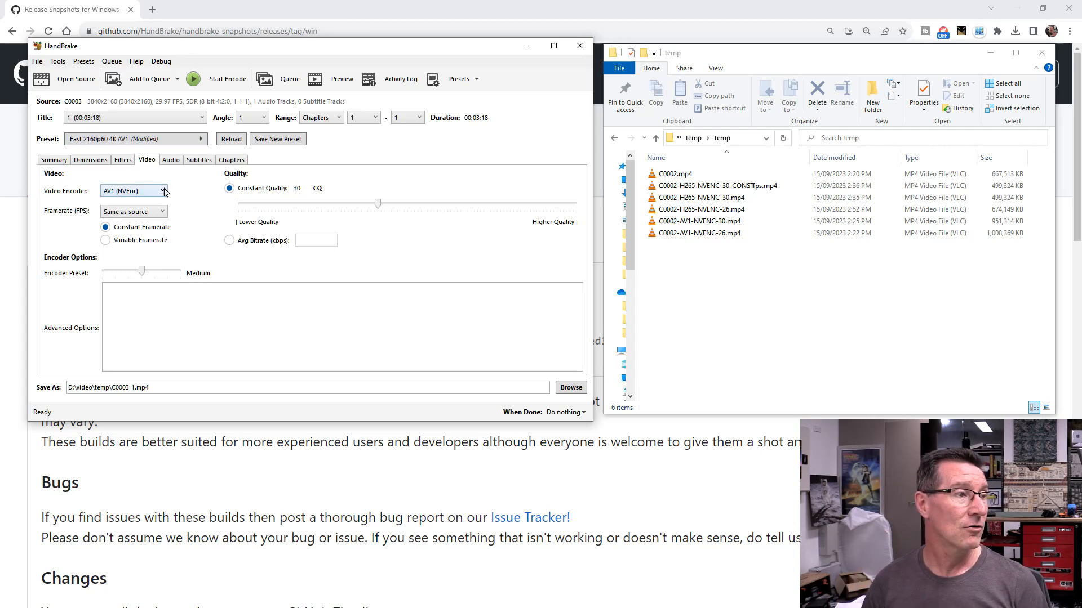
{"action": "mouse_move", "coordinate": [135, 211]}
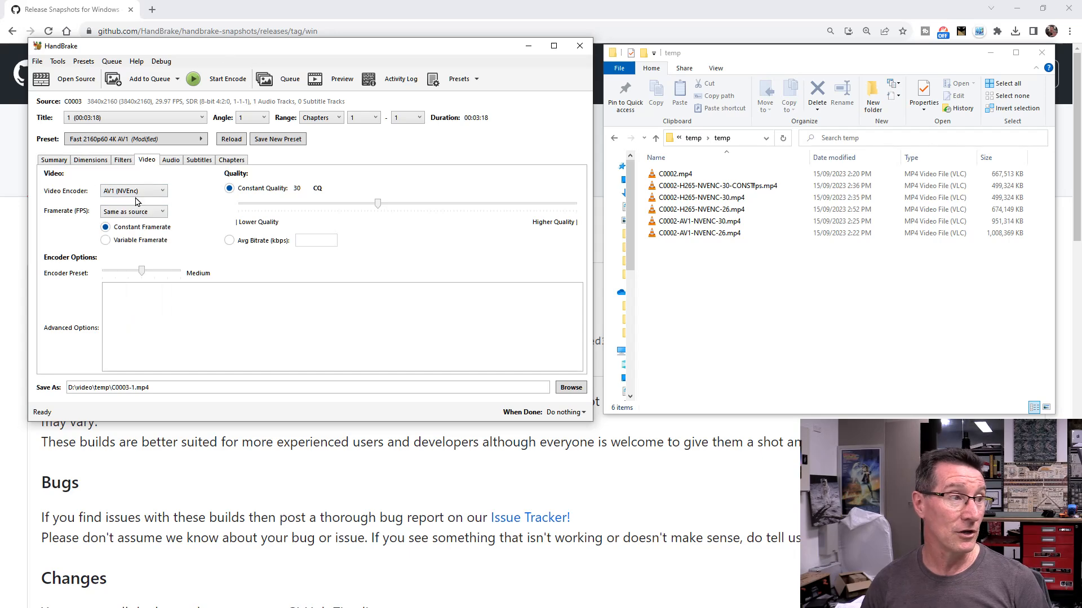
Confirm AV1 (NVEnc) in the encoder list and Summary tab, then return to Video settings.
{"action": "left_click", "coordinate": [133, 191]}
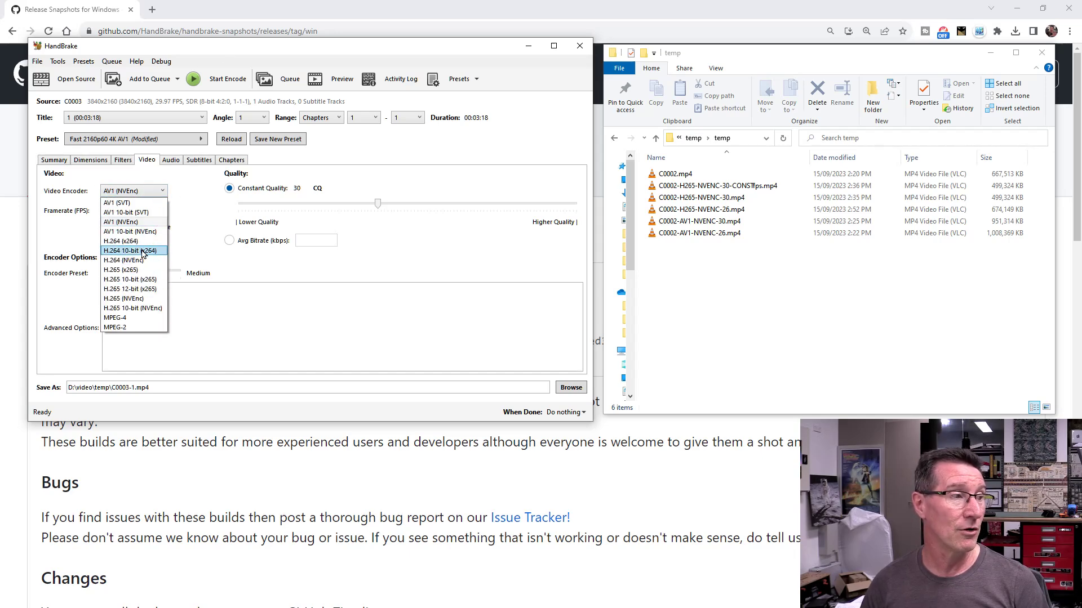
{"action": "mouse_move", "coordinate": [122, 298]}
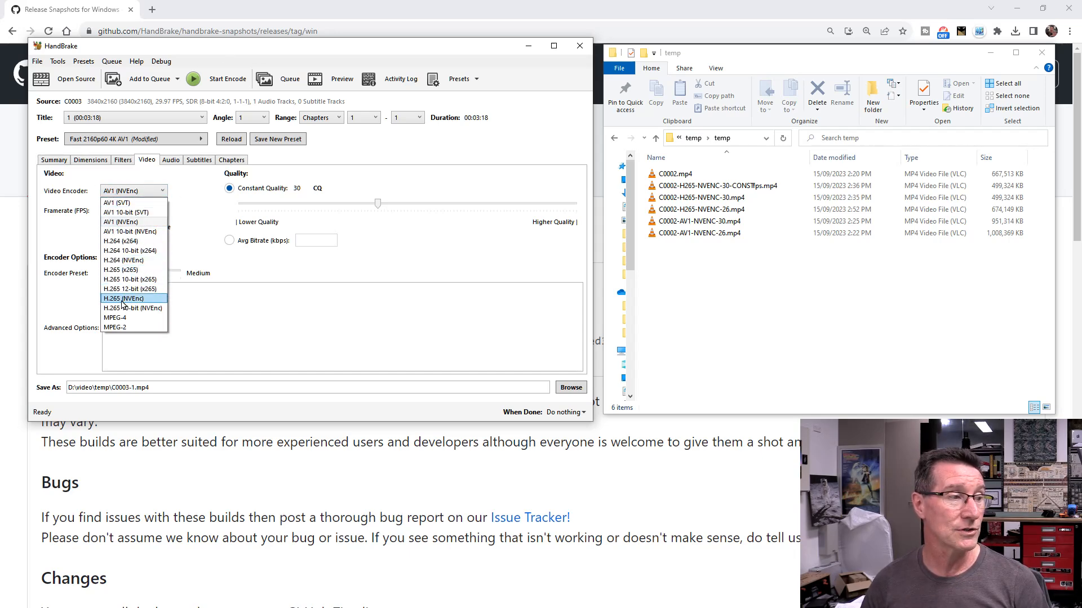
{"action": "mouse_move", "coordinate": [124, 299]}
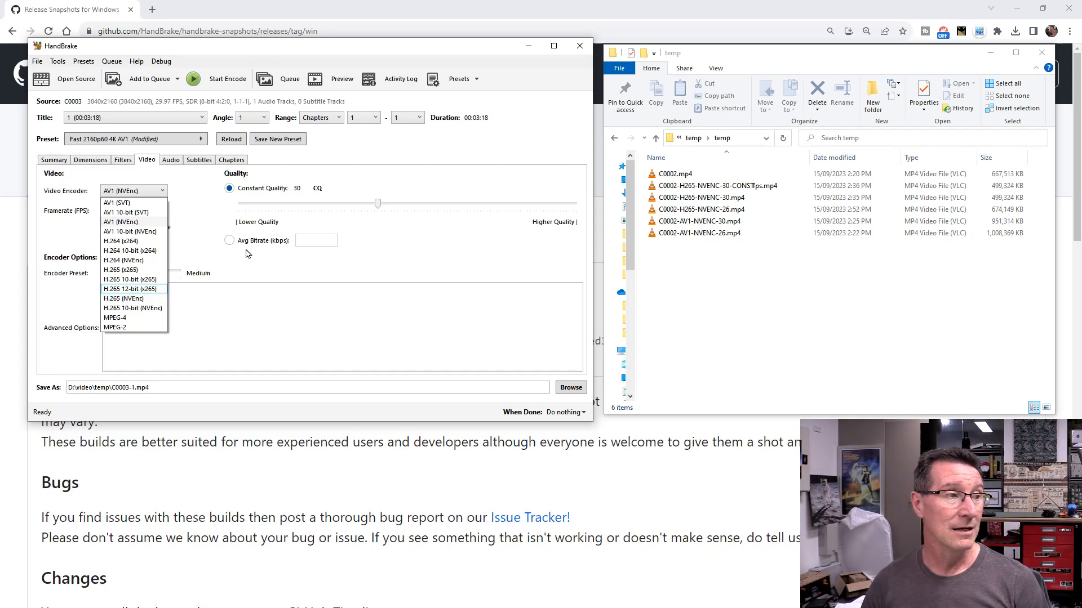
{"action": "left_click", "coordinate": [120, 222]}
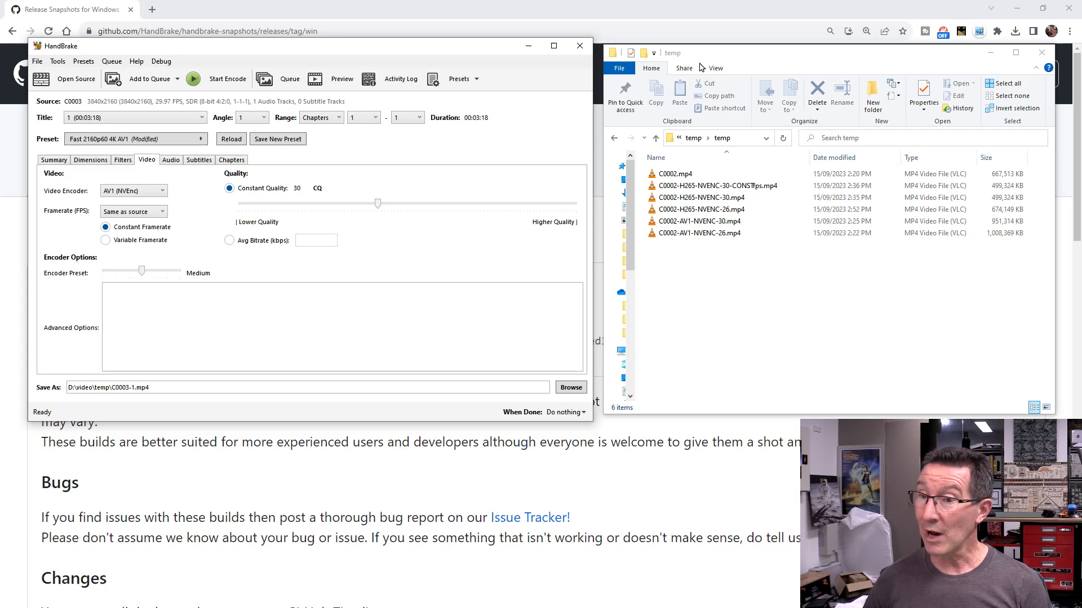
{"action": "left_click", "coordinate": [53, 159]}
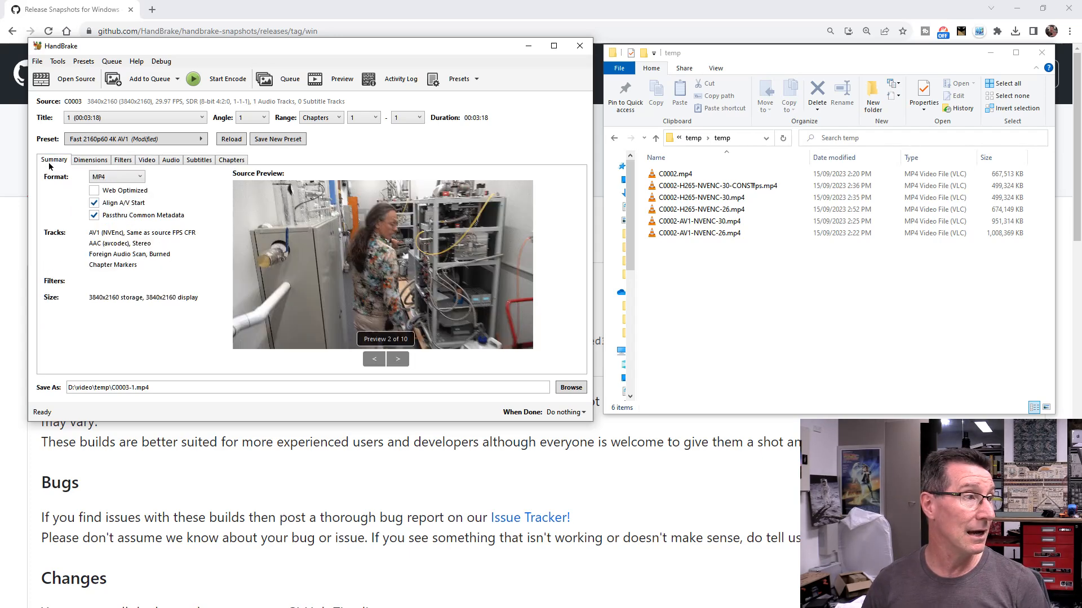
{"action": "mouse_move", "coordinate": [402, 240]}
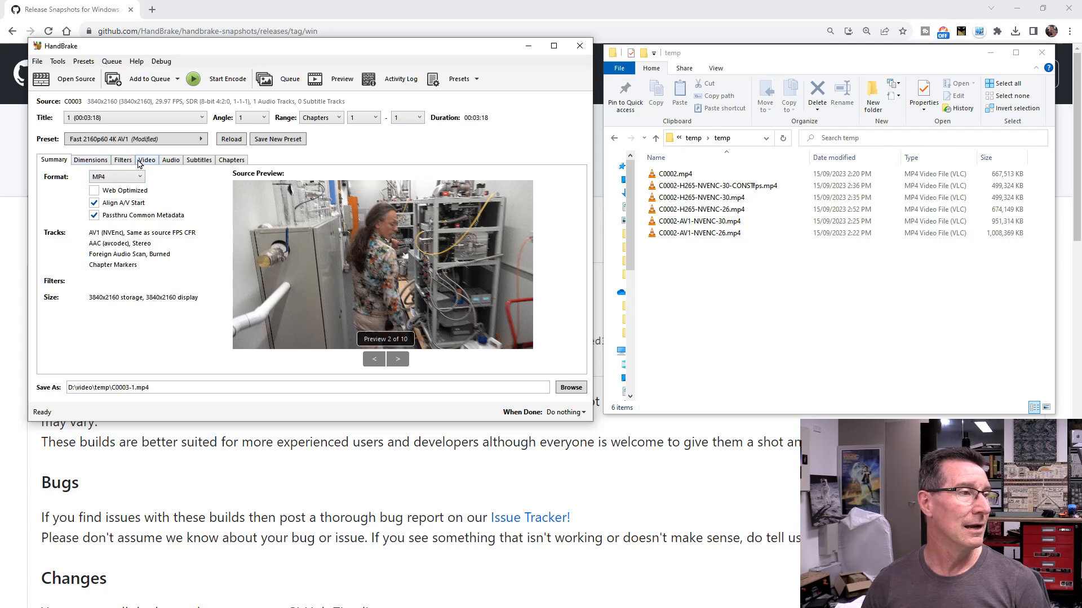
{"action": "left_click", "coordinate": [146, 159]}
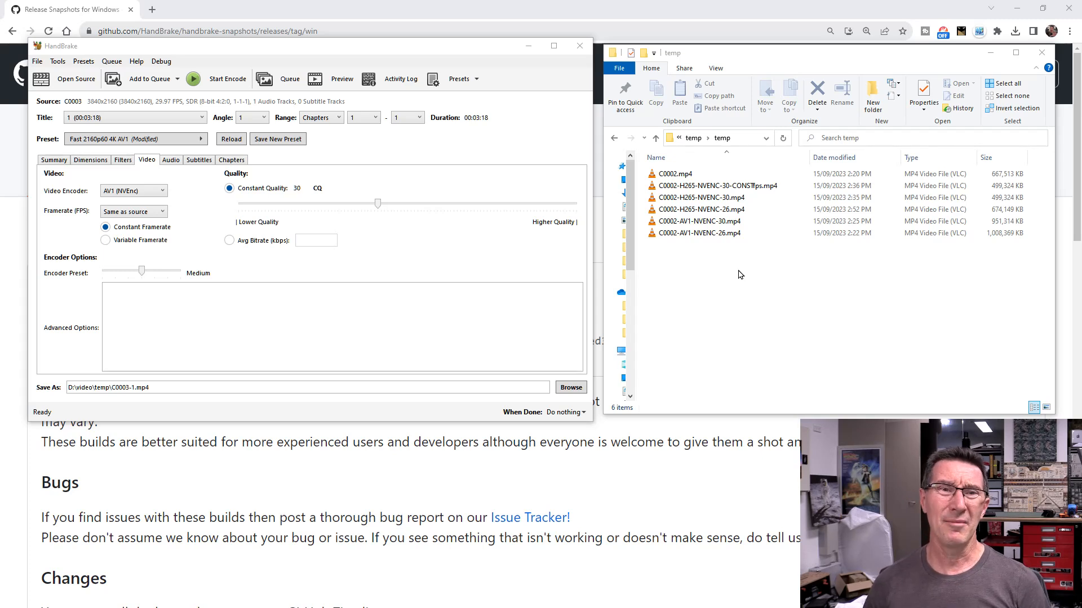
{"action": "mouse_move", "coordinate": [710, 265]}
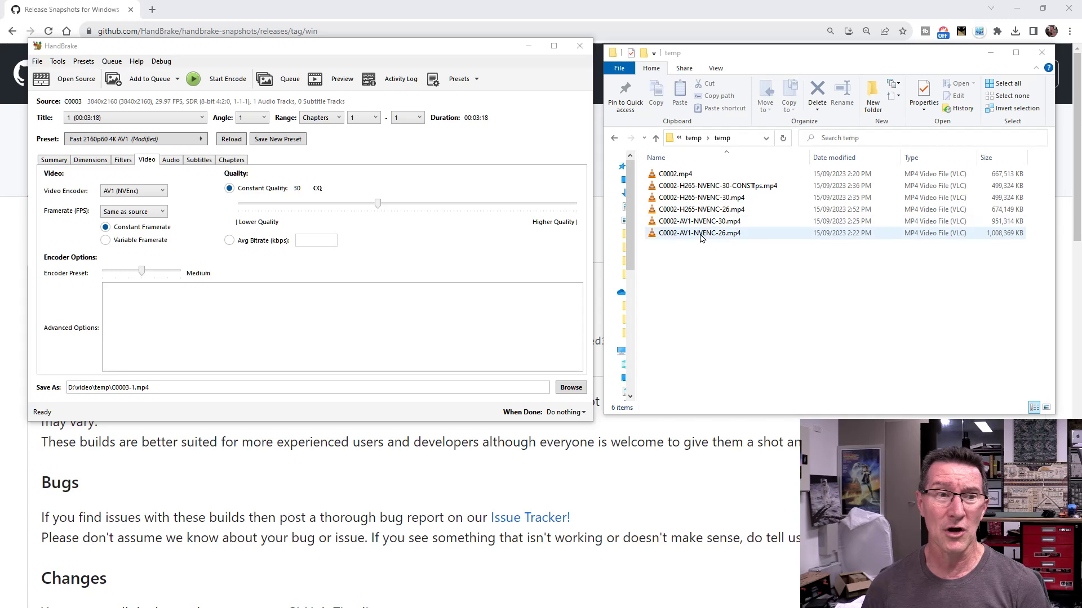
Select C0002-H265-NVENC-26.mp4 in File Explorer to read its 658 MB size.
{"action": "left_click", "coordinate": [700, 209]}
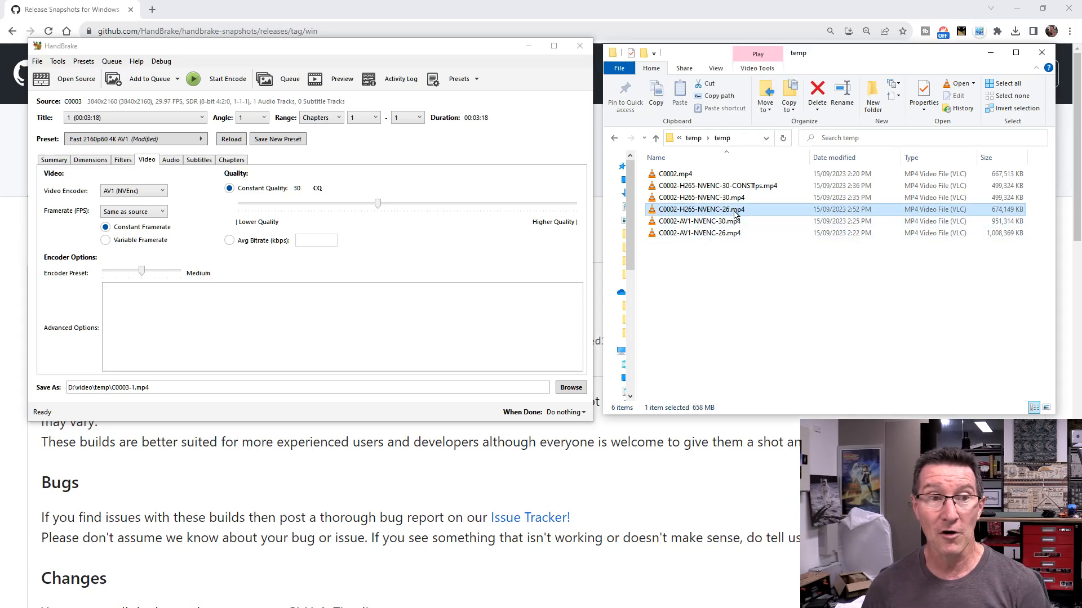
{"action": "mouse_move", "coordinate": [736, 214]}
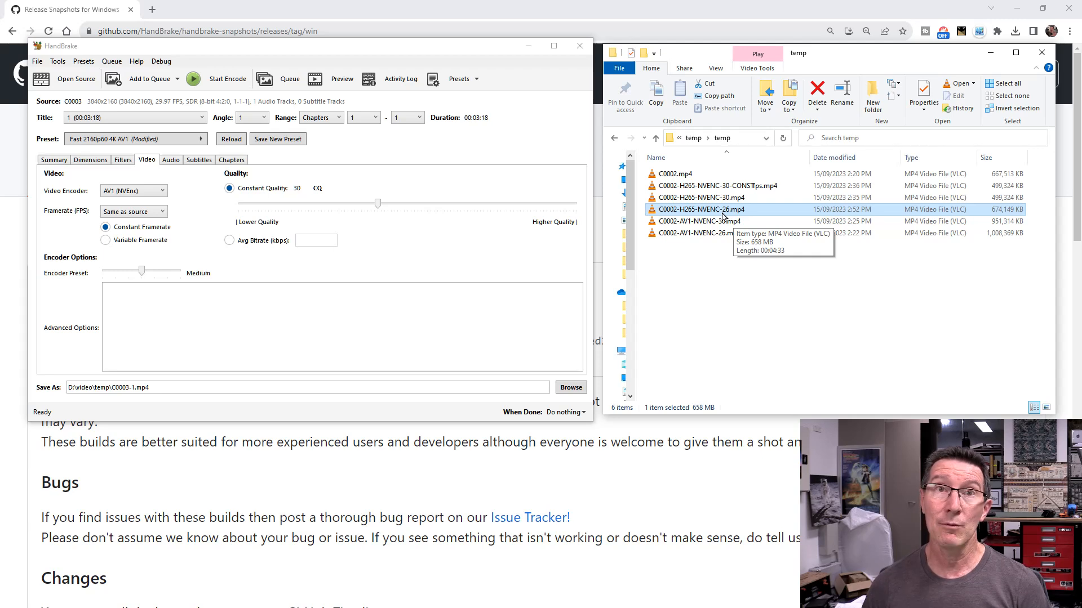
{"action": "mouse_move", "coordinate": [726, 216]}
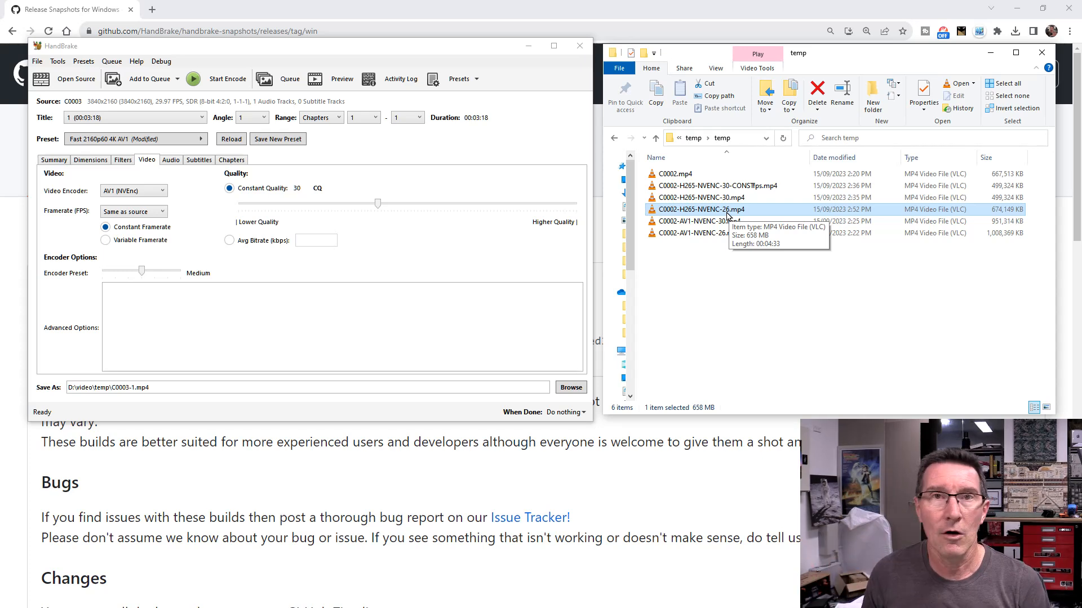
{"action": "mouse_move", "coordinate": [1038, 213]}
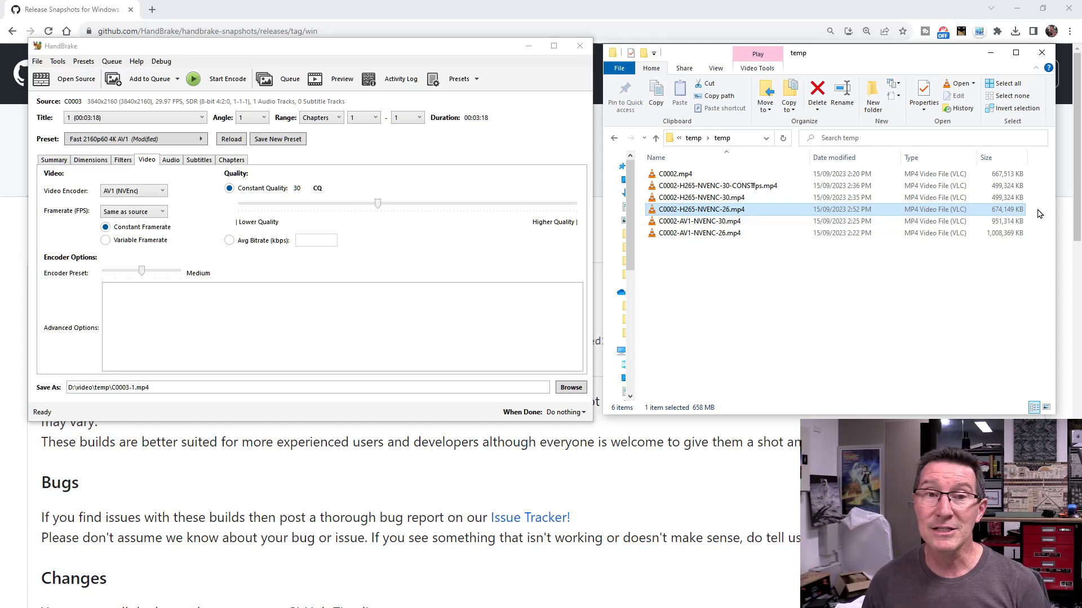
{"action": "mouse_move", "coordinate": [1007, 211]}
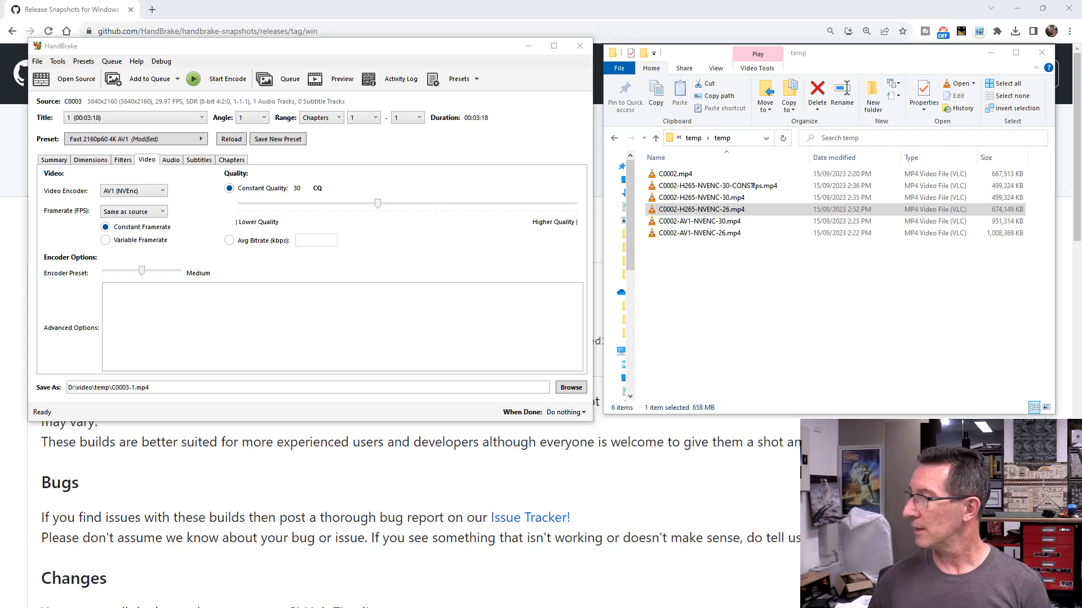
{"action": "mouse_move", "coordinate": [676, 279]}
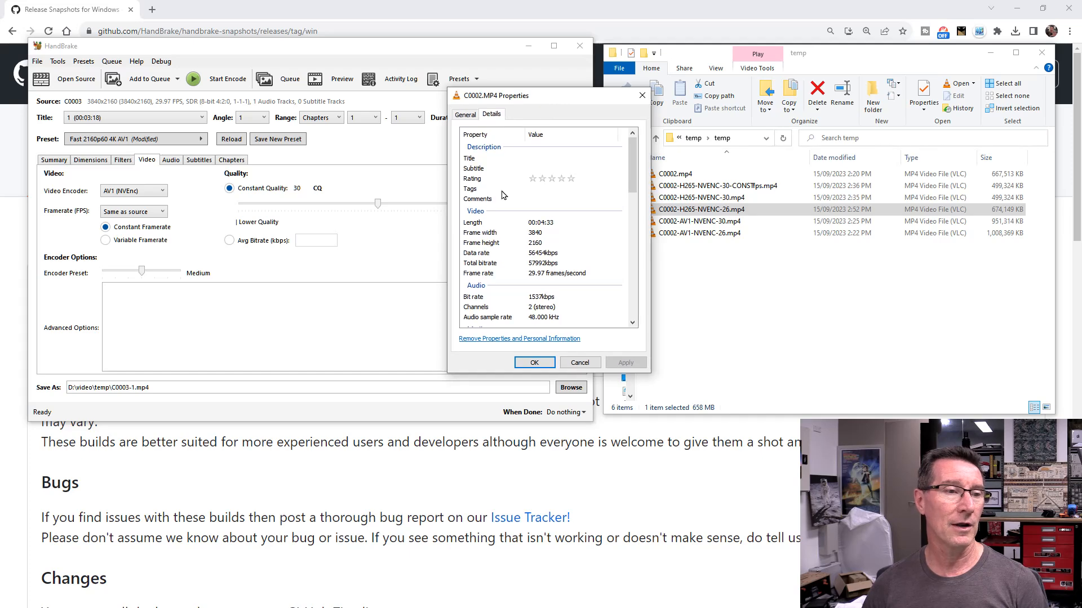
{"action": "mouse_move", "coordinate": [537, 250]}
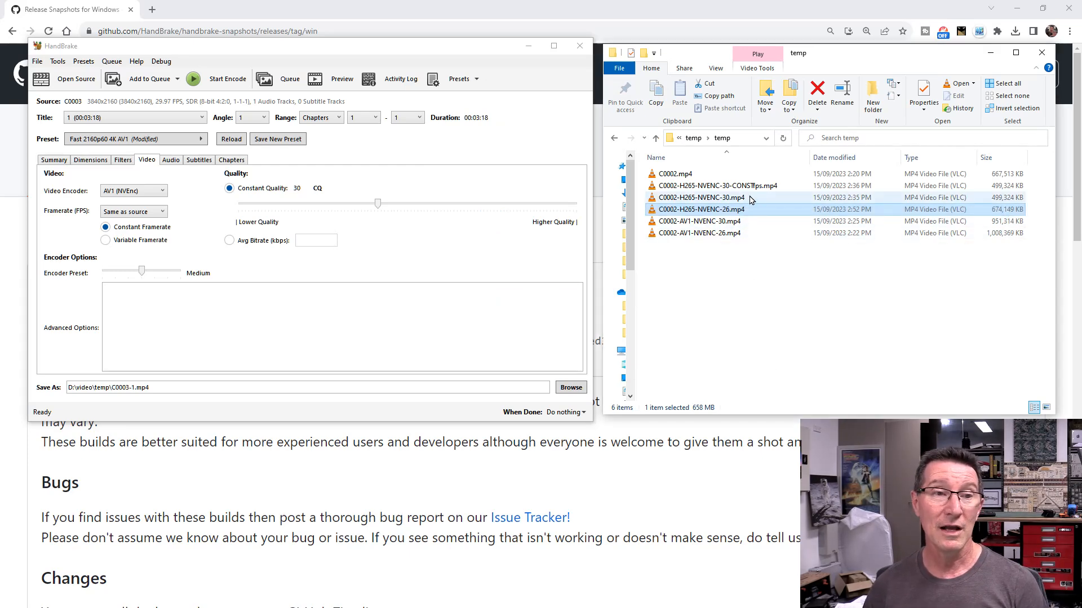
Compare the C0002 AV1-NVENC-26 and AV1-NVENC-30 clip sizes against H265-NVENC-26.
{"action": "left_click", "coordinate": [699, 233]}
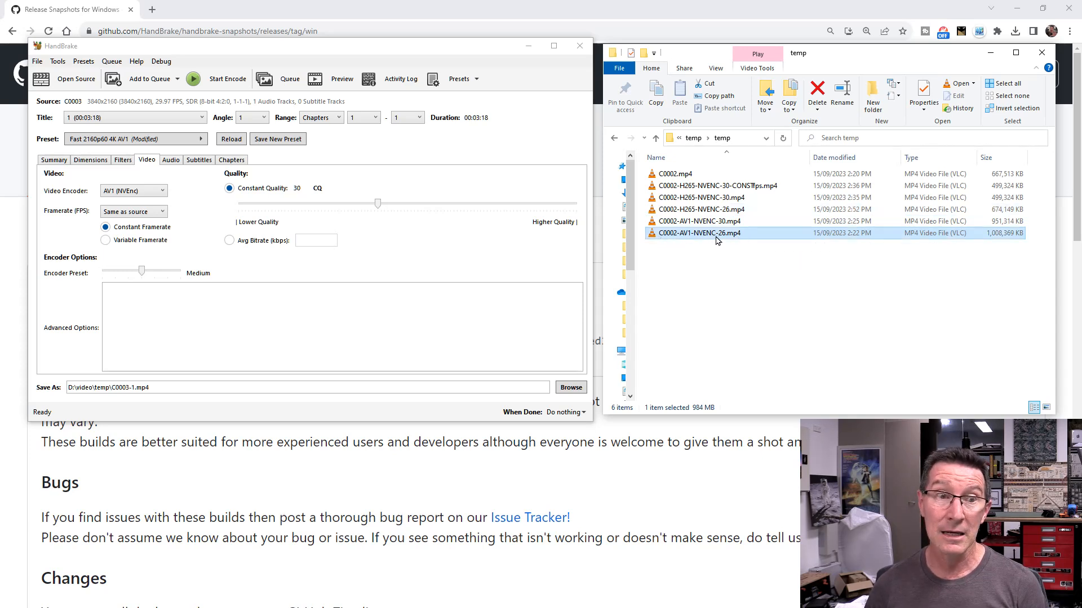
{"action": "mouse_move", "coordinate": [717, 239]}
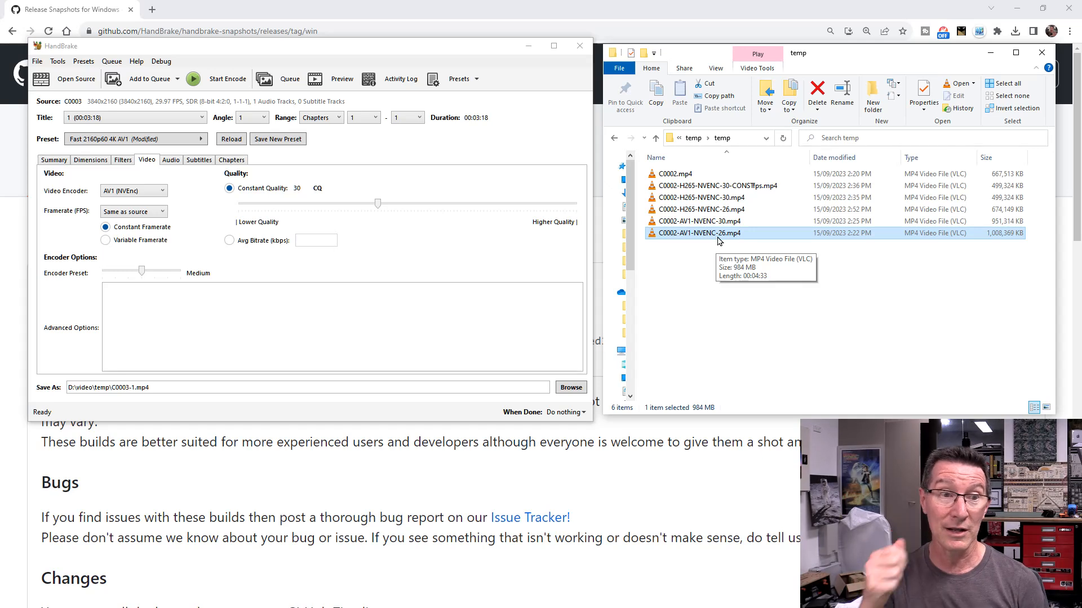
{"action": "mouse_move", "coordinate": [995, 231]}
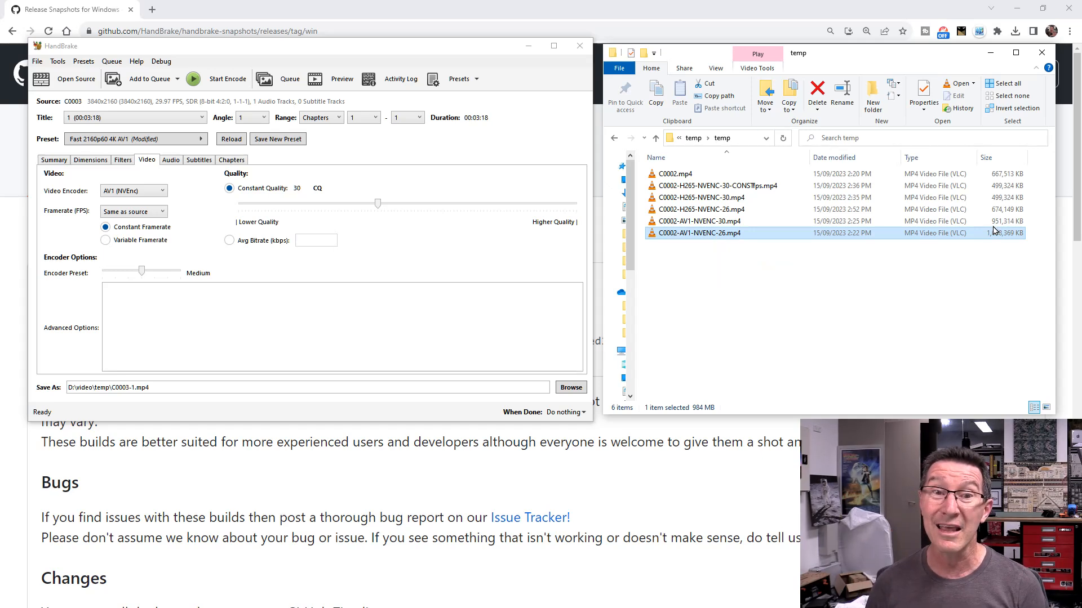
{"action": "left_click", "coordinate": [700, 209]}
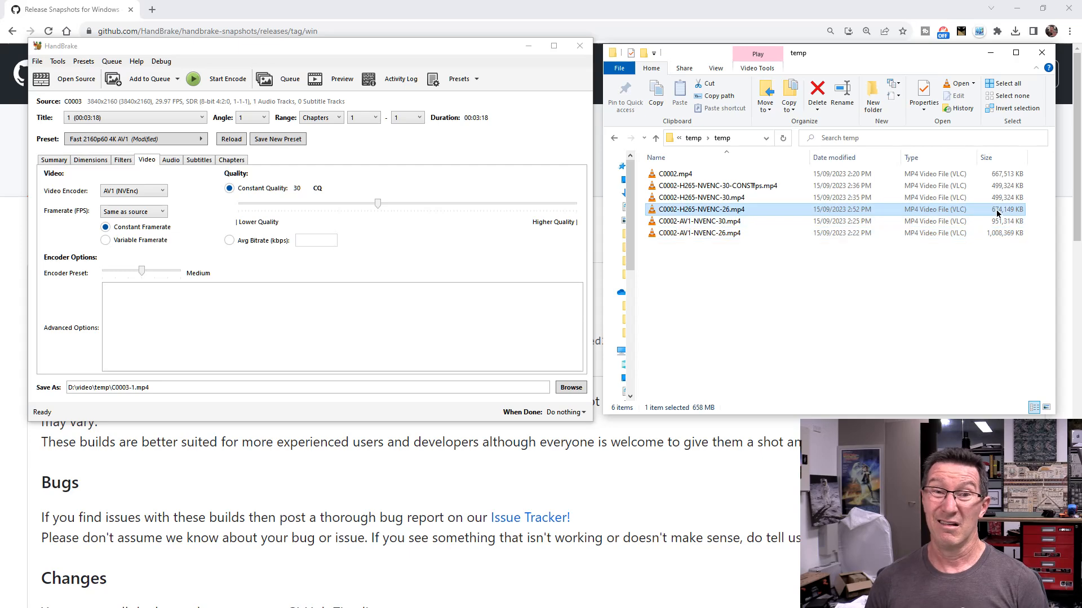
{"action": "left_click", "coordinate": [698, 233]}
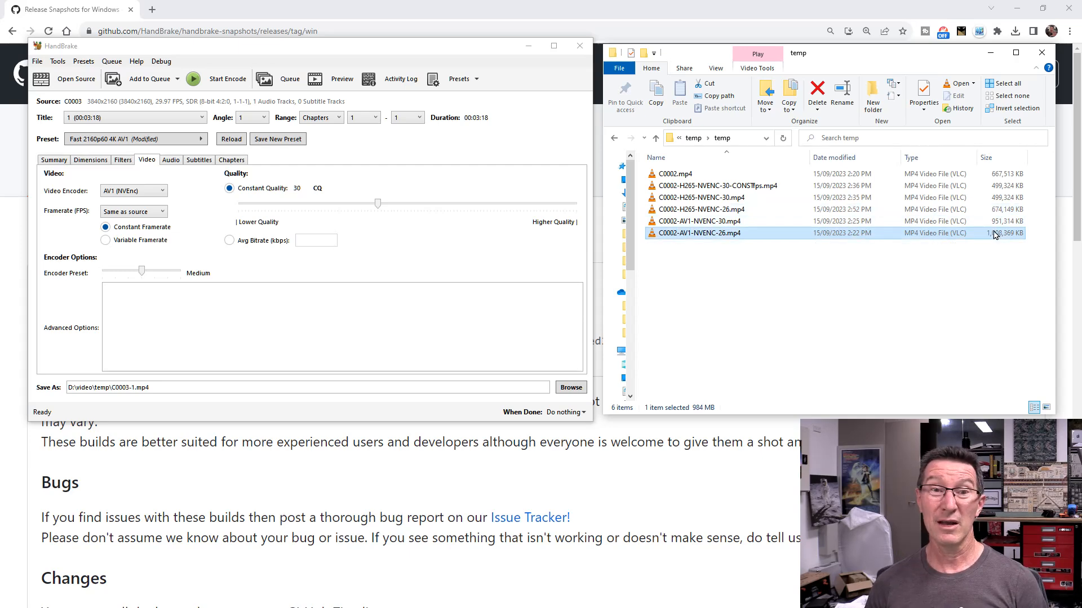
{"action": "left_click", "coordinate": [701, 209]}
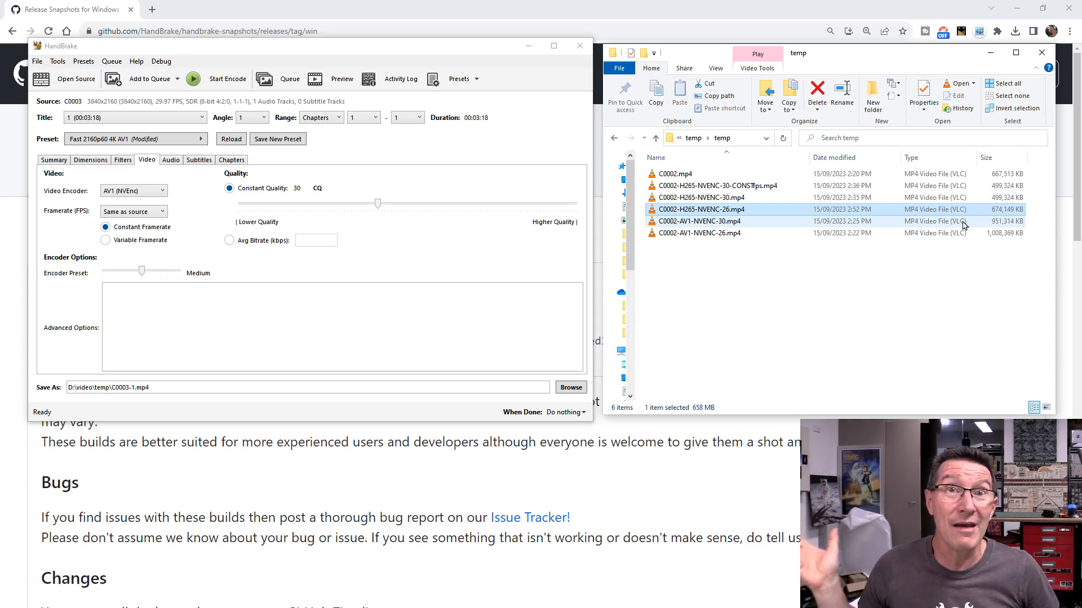
{"action": "mouse_move", "coordinate": [731, 209]}
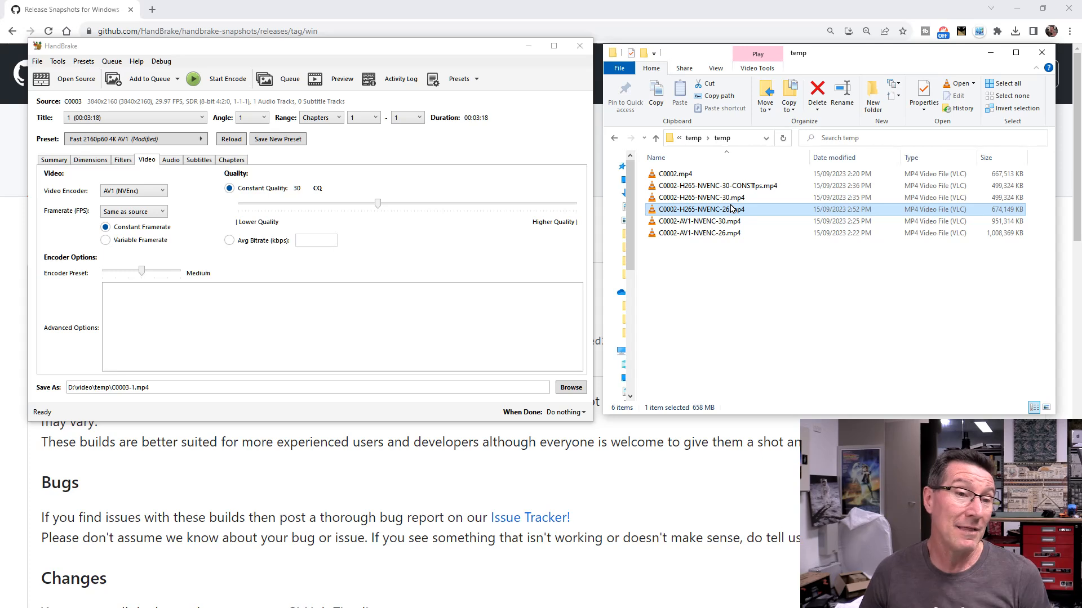
{"action": "mouse_move", "coordinate": [702, 209]}
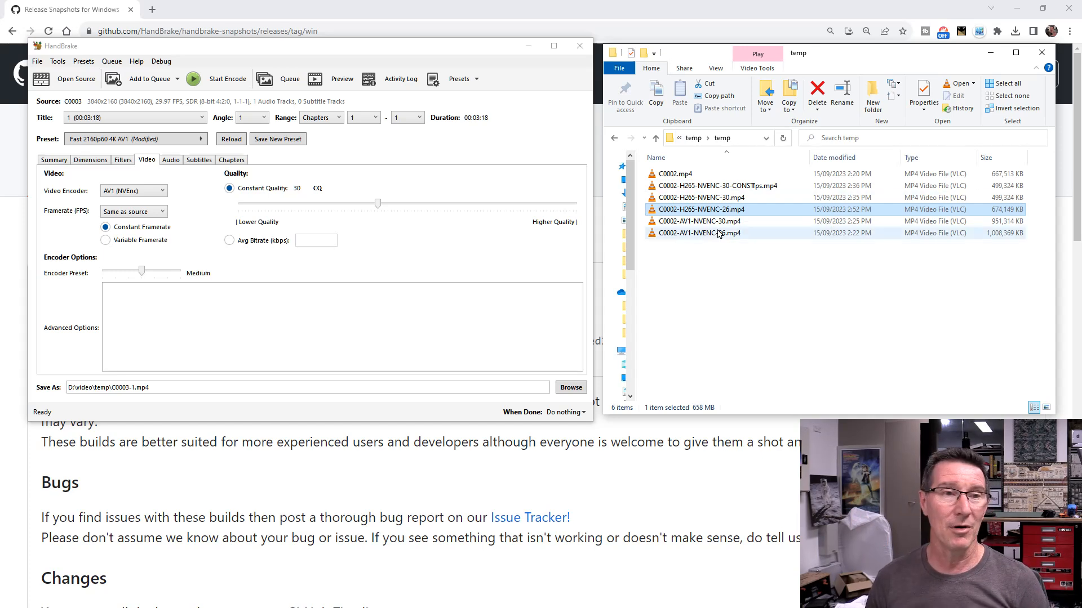
{"action": "mouse_move", "coordinate": [701, 197]}
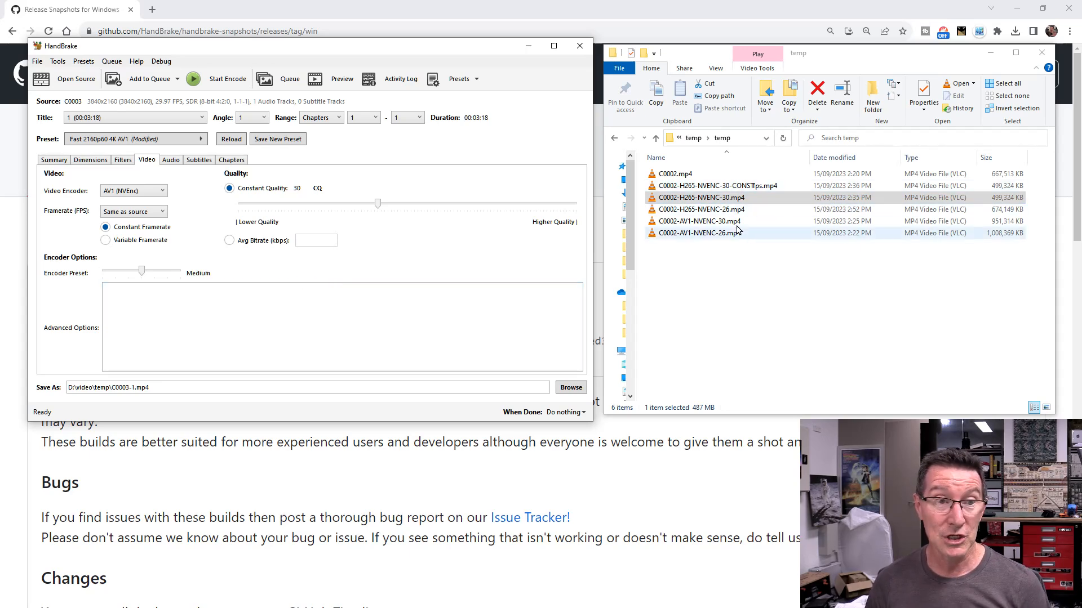
{"action": "left_click", "coordinate": [699, 221]}
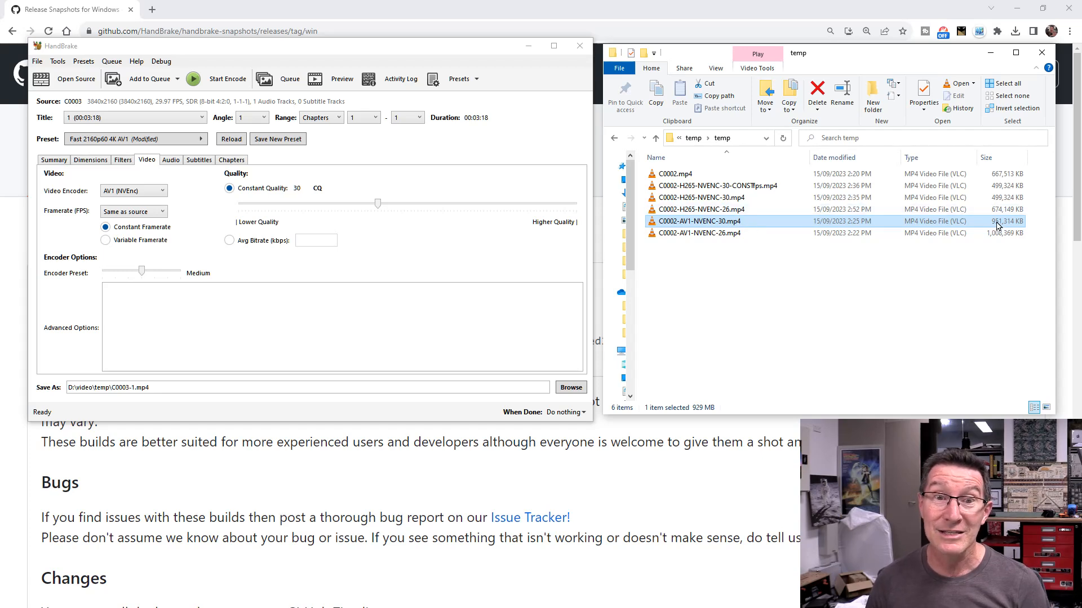
{"action": "mouse_move", "coordinate": [722, 226]}
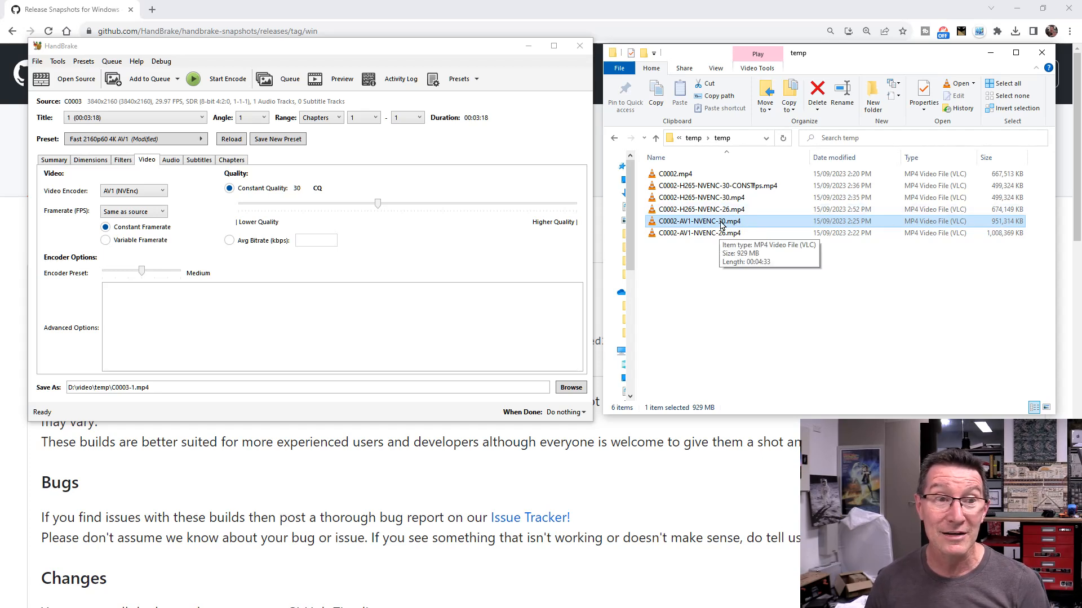
{"action": "left_click", "coordinate": [700, 209]}
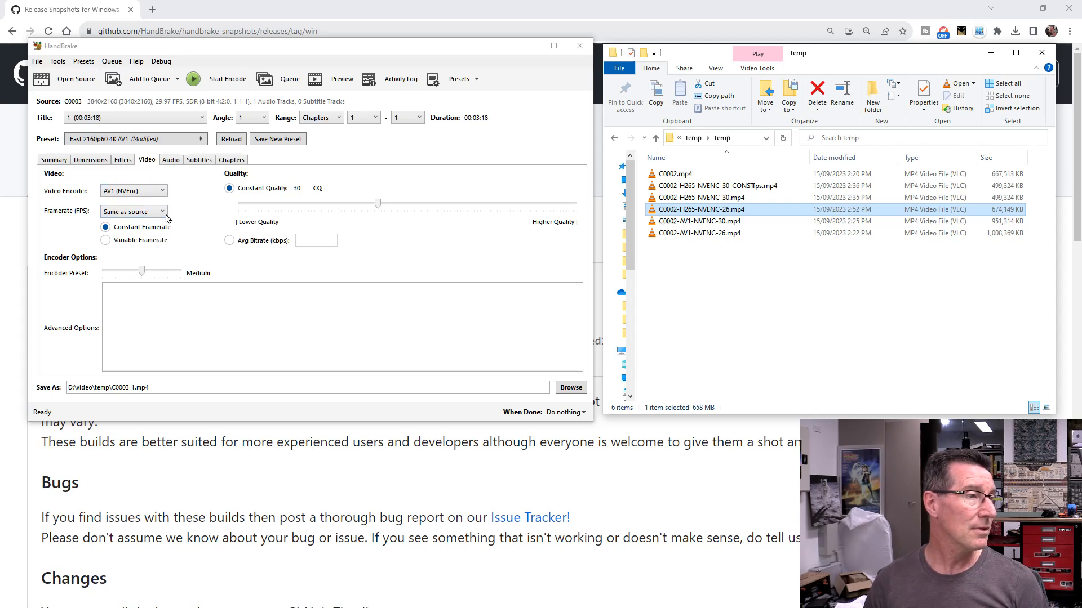
Keep AV1 (NVEnc) at CQ 30, check Dimensions, and start encoding C0003-1.mp4.
{"action": "left_click", "coordinate": [132, 191]}
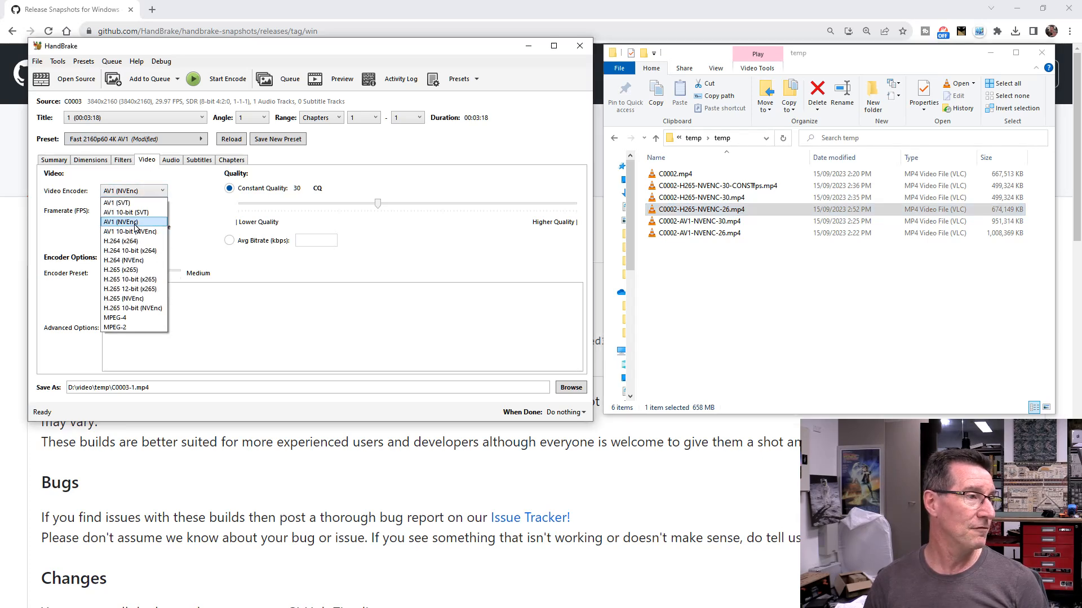
{"action": "left_click", "coordinate": [132, 221]}
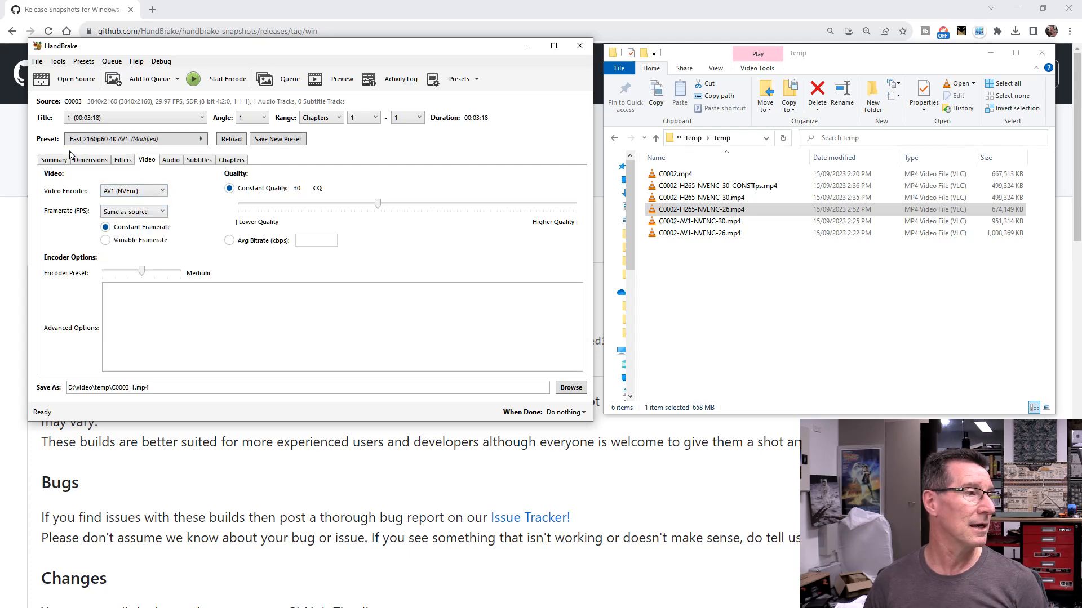
{"action": "left_click", "coordinate": [90, 159]}
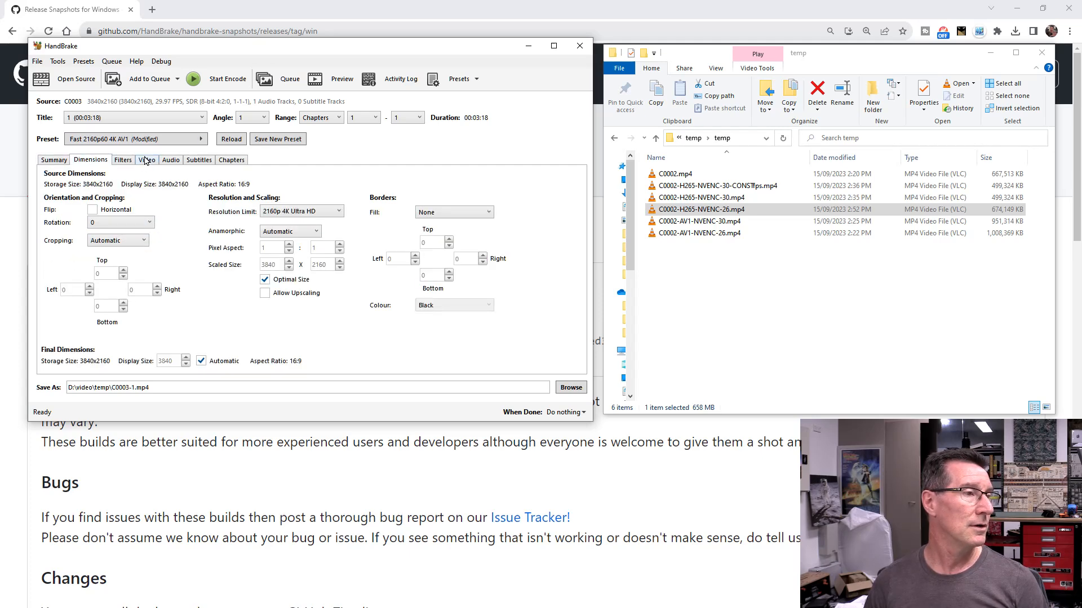
{"action": "left_click", "coordinate": [227, 79]}
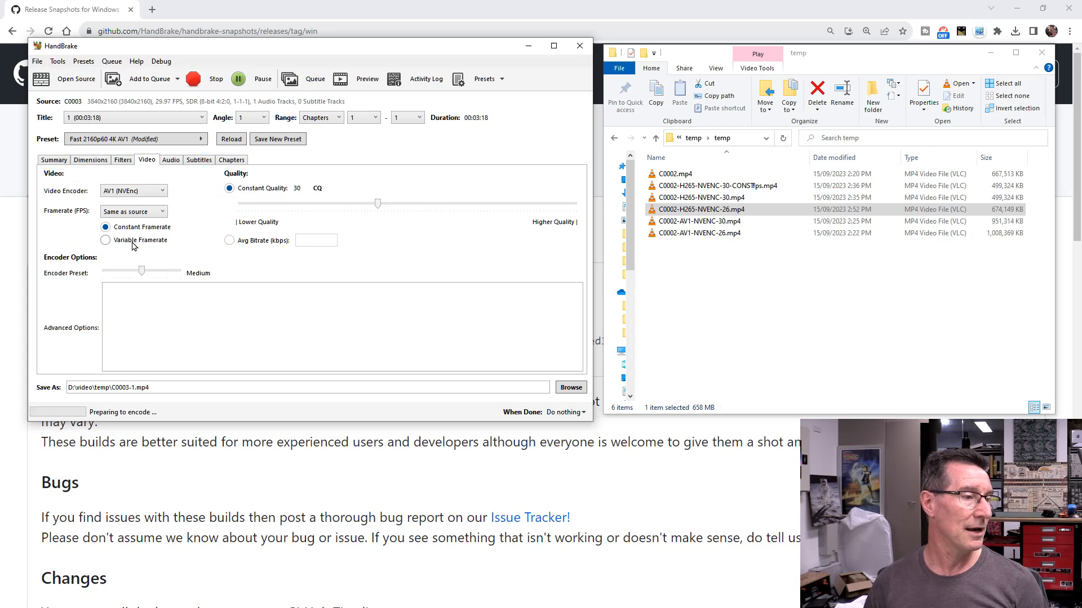
{"action": "mouse_move", "coordinate": [191, 282]}
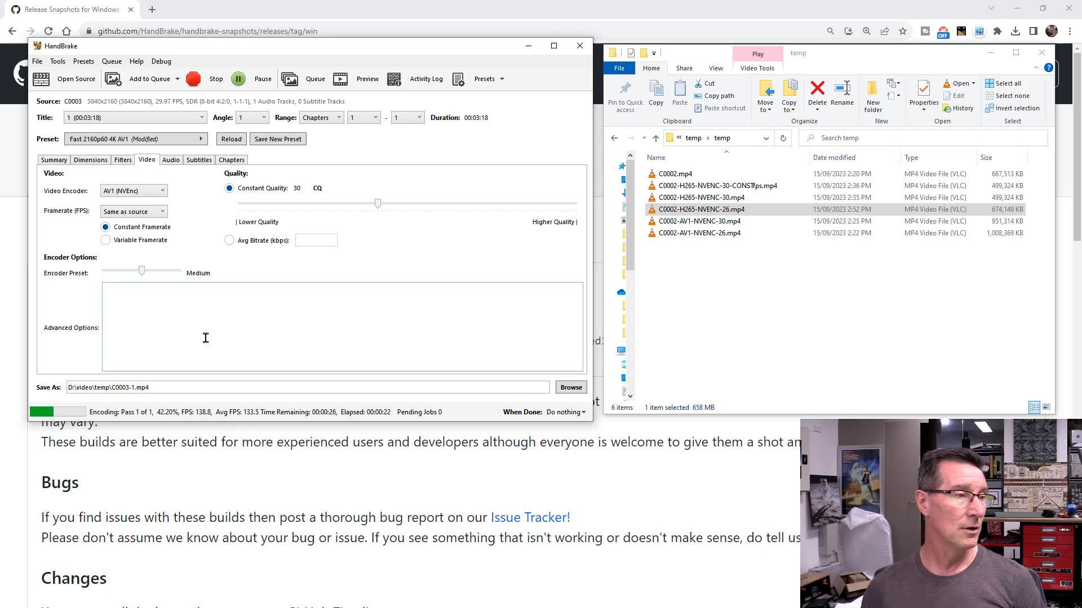
Stop the AV1 encode with confirmation, then choose H.265 (NVEnc) at constant quality 30.
{"action": "left_click", "coordinate": [215, 78]}
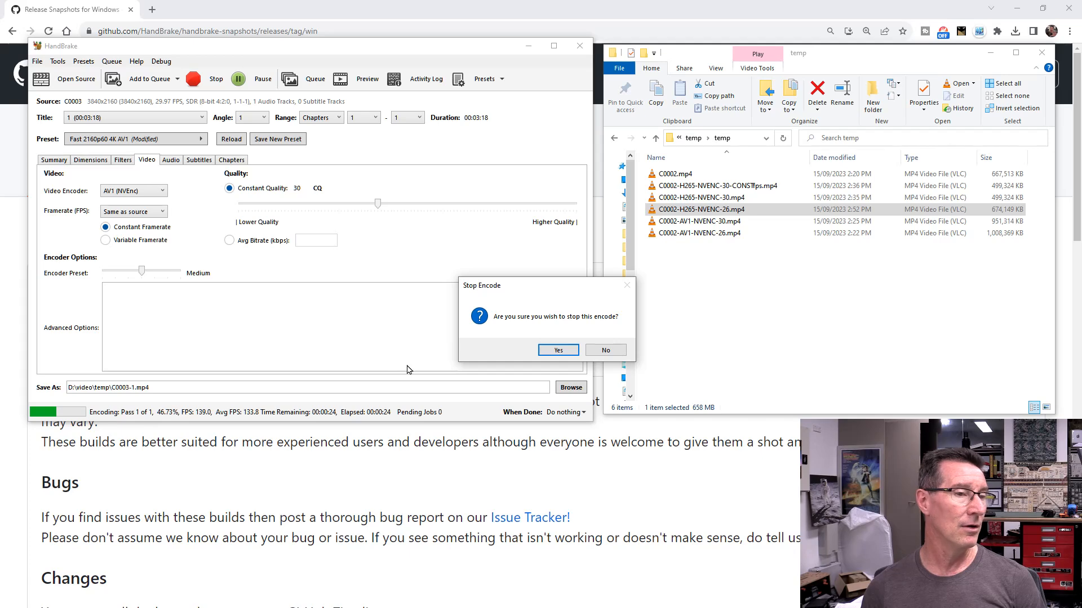
{"action": "left_click", "coordinate": [133, 191]}
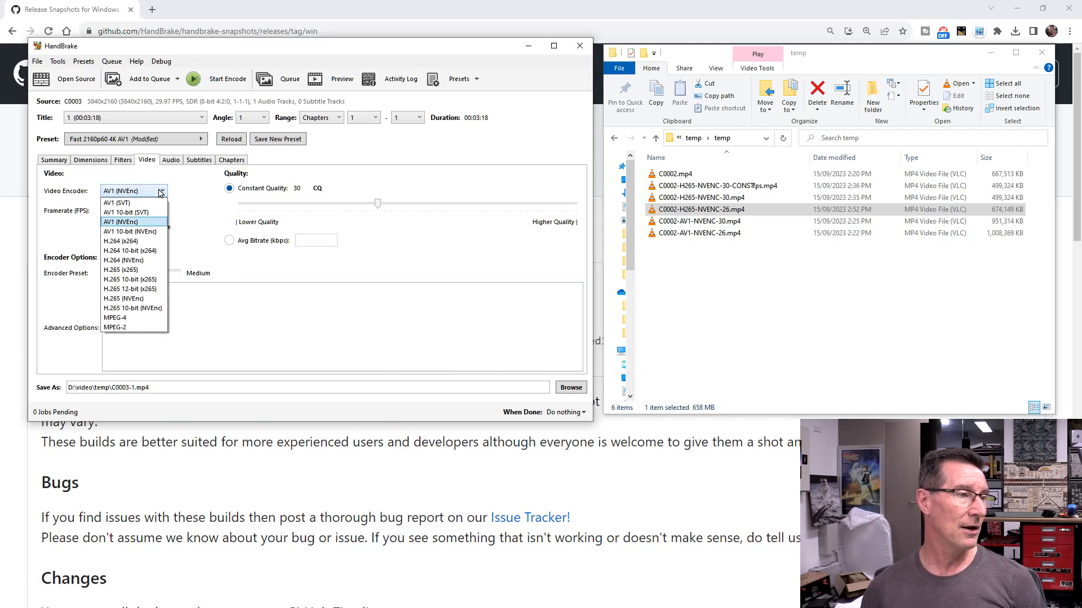
{"action": "mouse_move", "coordinate": [134, 298]}
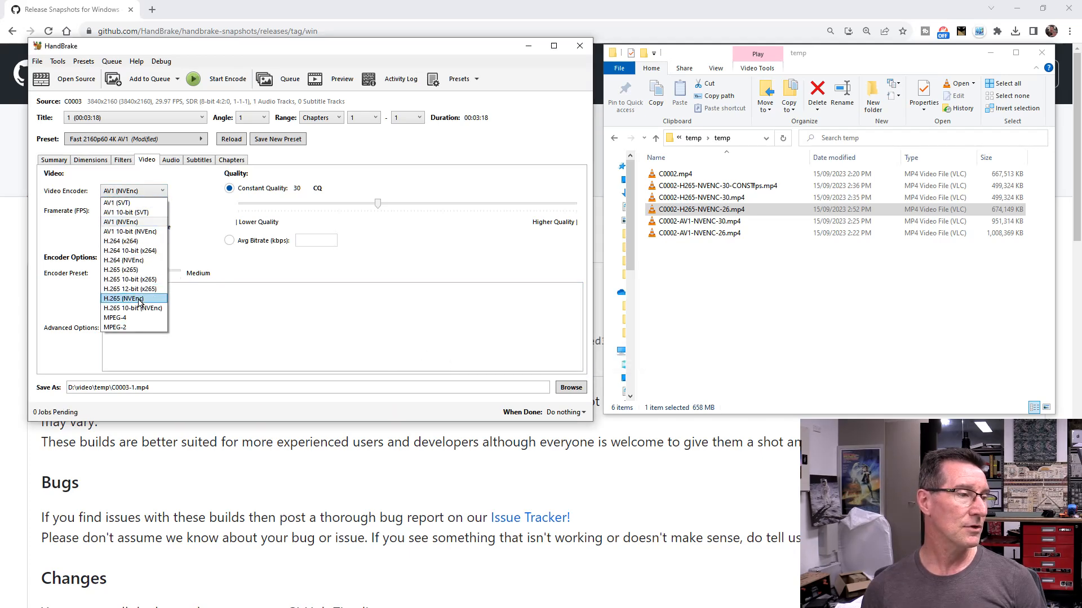
{"action": "left_click", "coordinate": [125, 298]}
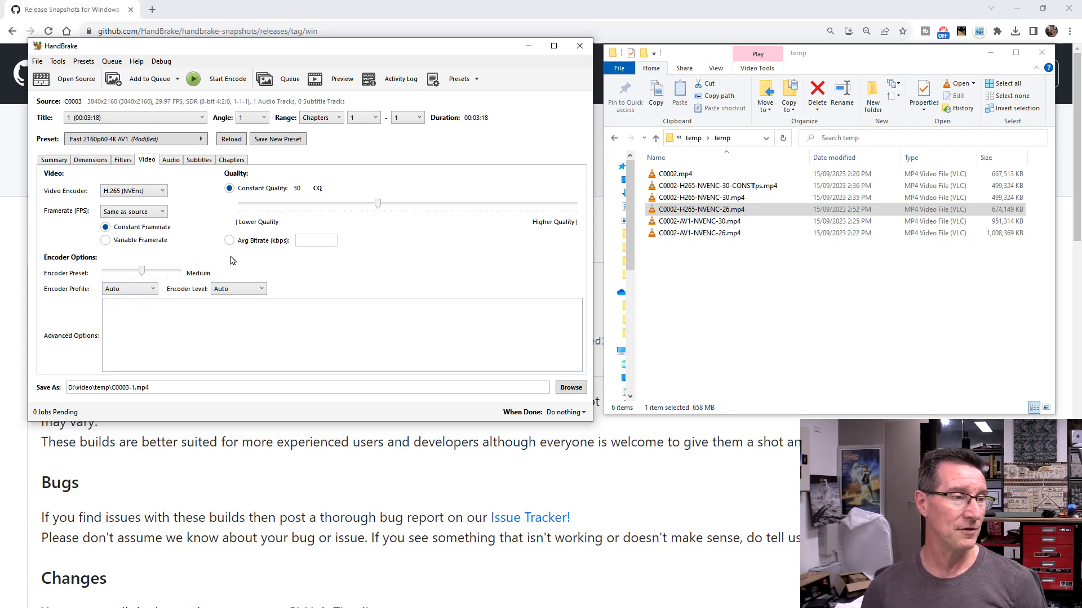
{"action": "mouse_move", "coordinate": [212, 48]}
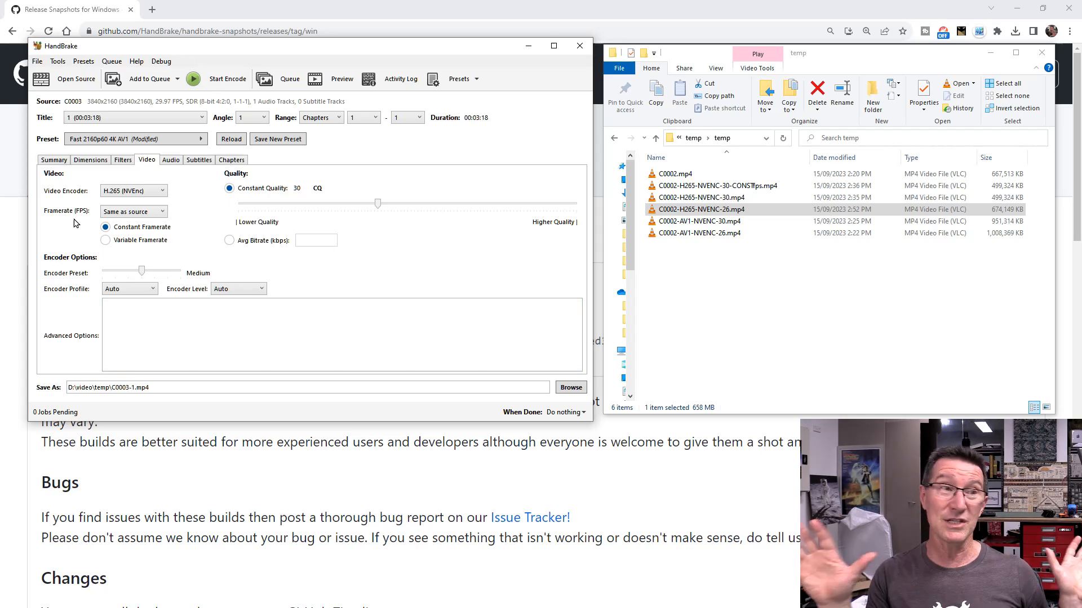
{"action": "mouse_move", "coordinate": [227, 77]}
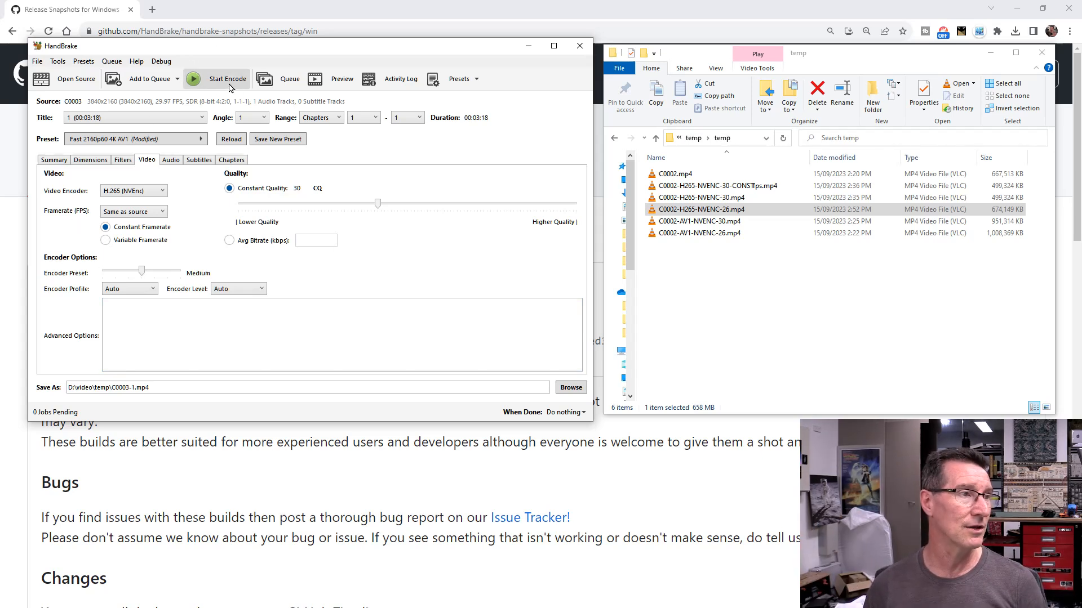
Encode C0003 with H.265 (NVEnc), overwriting C0003-1.mp4, then stop it around 53%.
{"action": "left_click", "coordinate": [227, 79]}
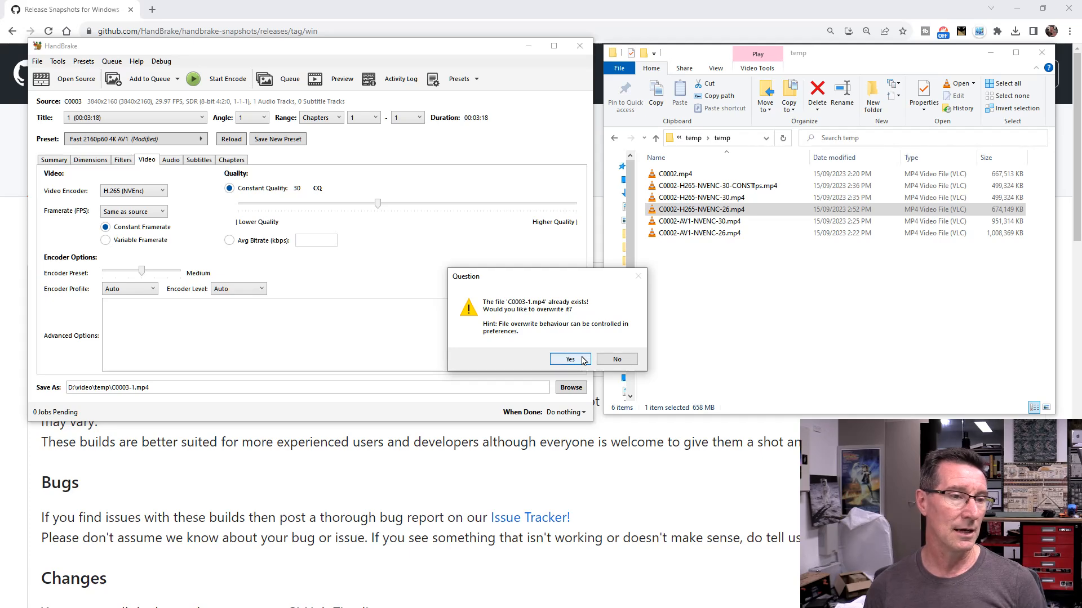
{"action": "left_click", "coordinate": [568, 359]}
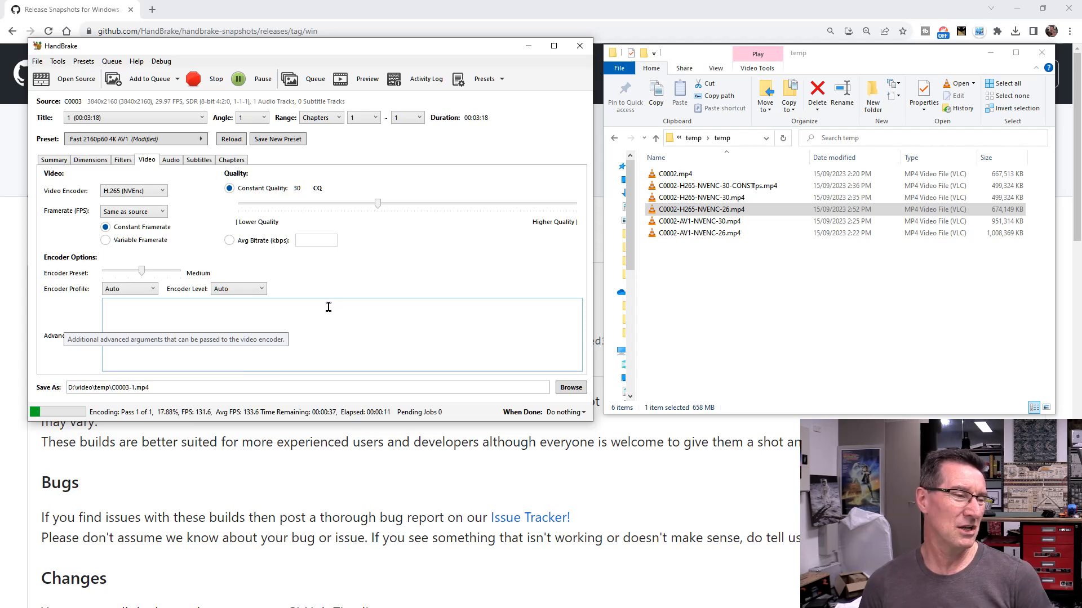
{"action": "mouse_move", "coordinate": [299, 184]}
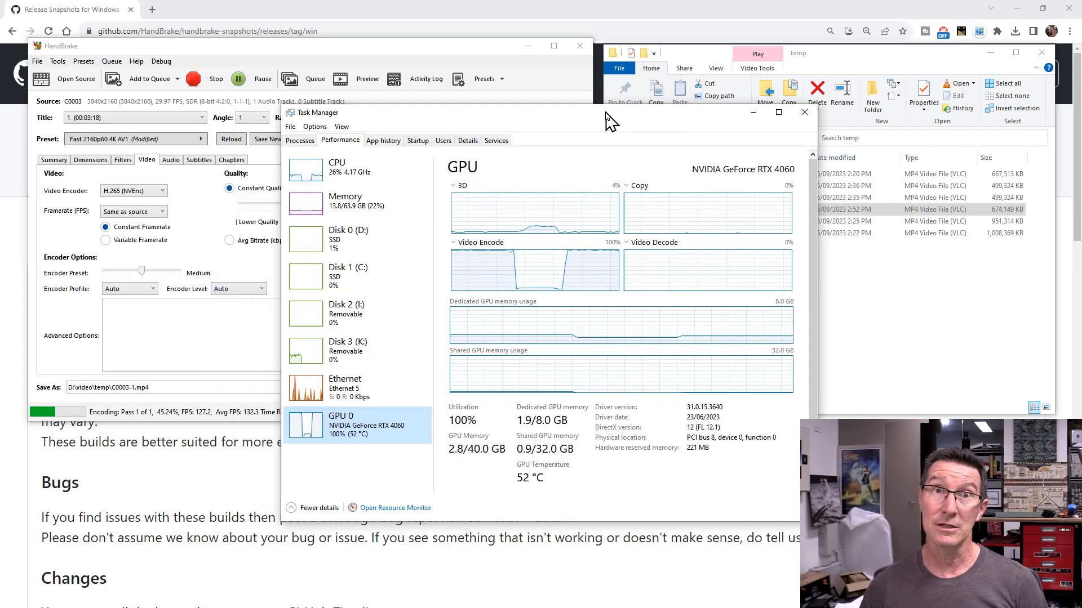
{"action": "left_click", "coordinate": [803, 112]}
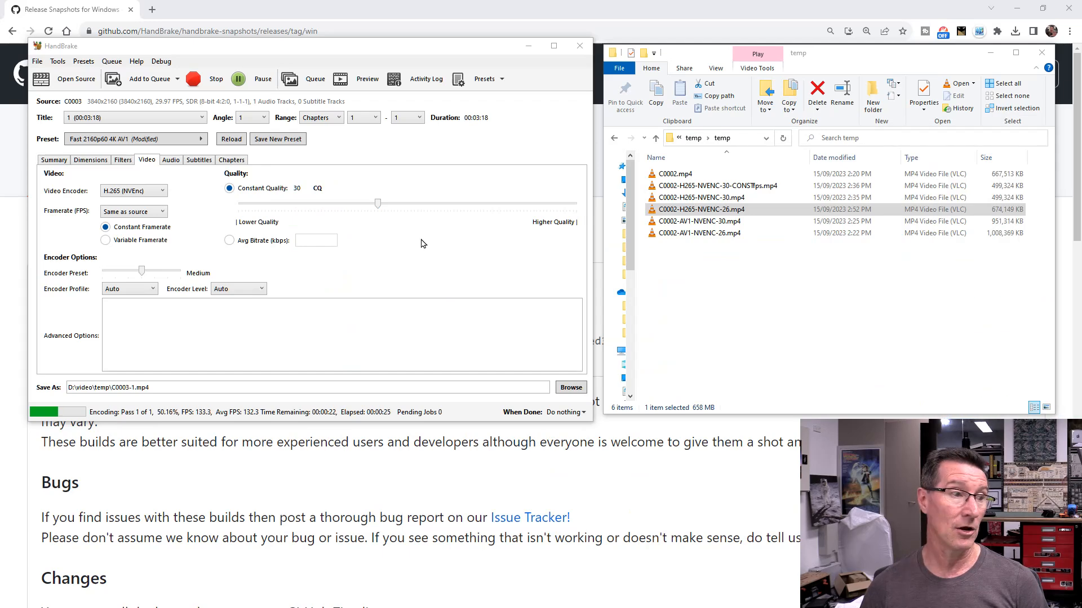
{"action": "left_click", "coordinate": [215, 79]}
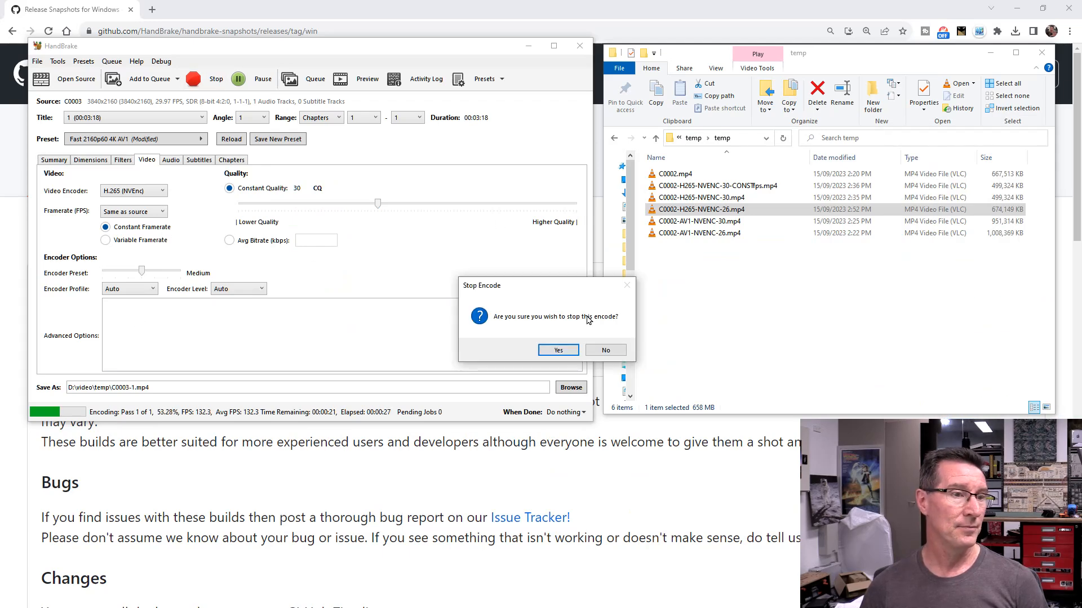
{"action": "left_click", "coordinate": [557, 350]}
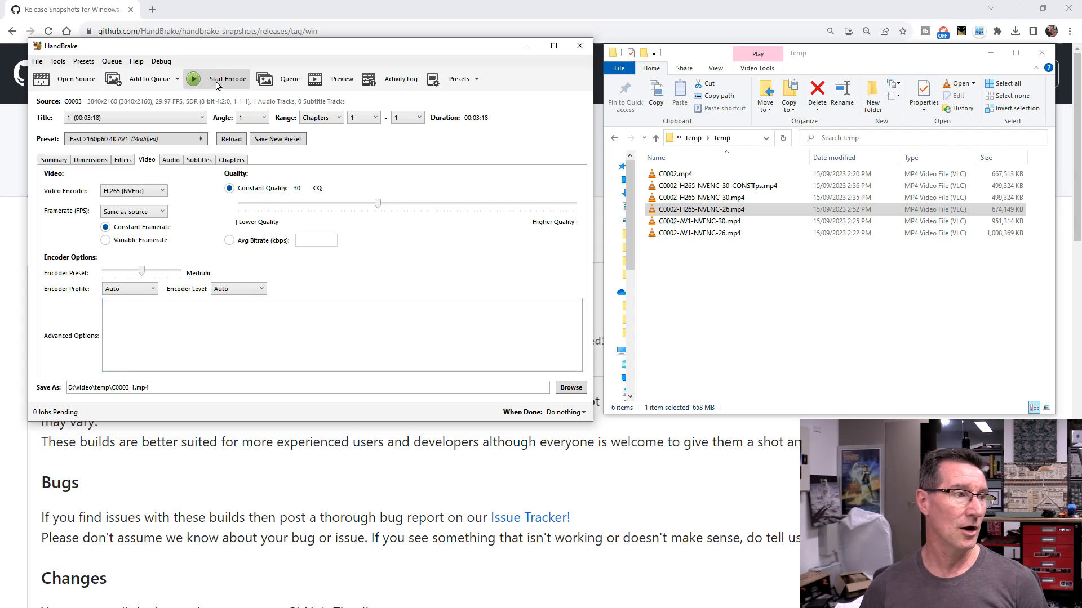
Set the video encoder to AV1 (NVEnc) and re-encode C0003, overwriting C0003-1.mp4.
{"action": "left_click", "coordinate": [133, 190]}
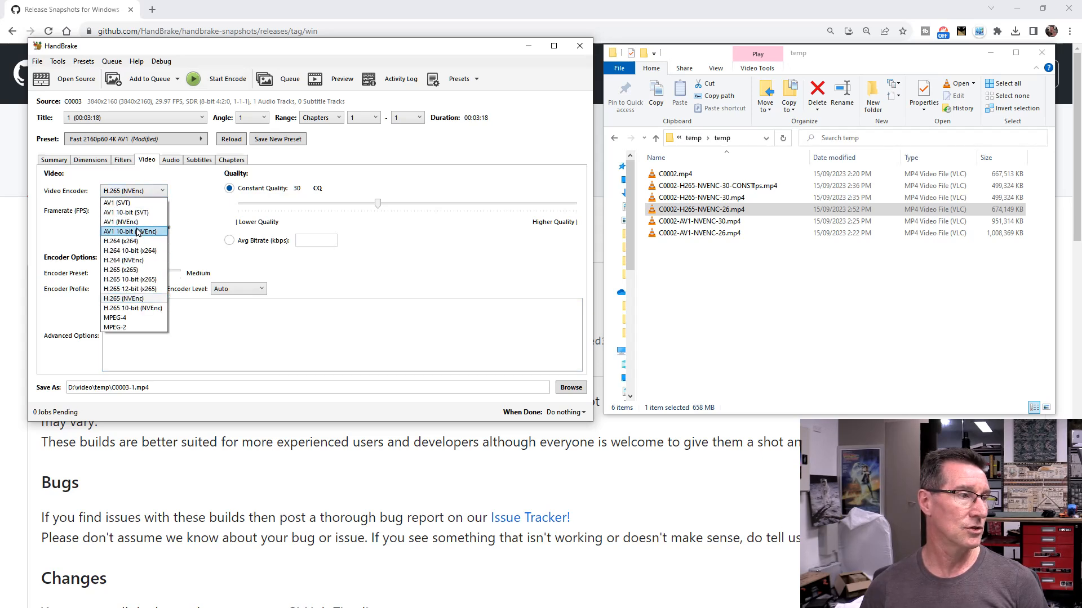
{"action": "left_click", "coordinate": [122, 221]}
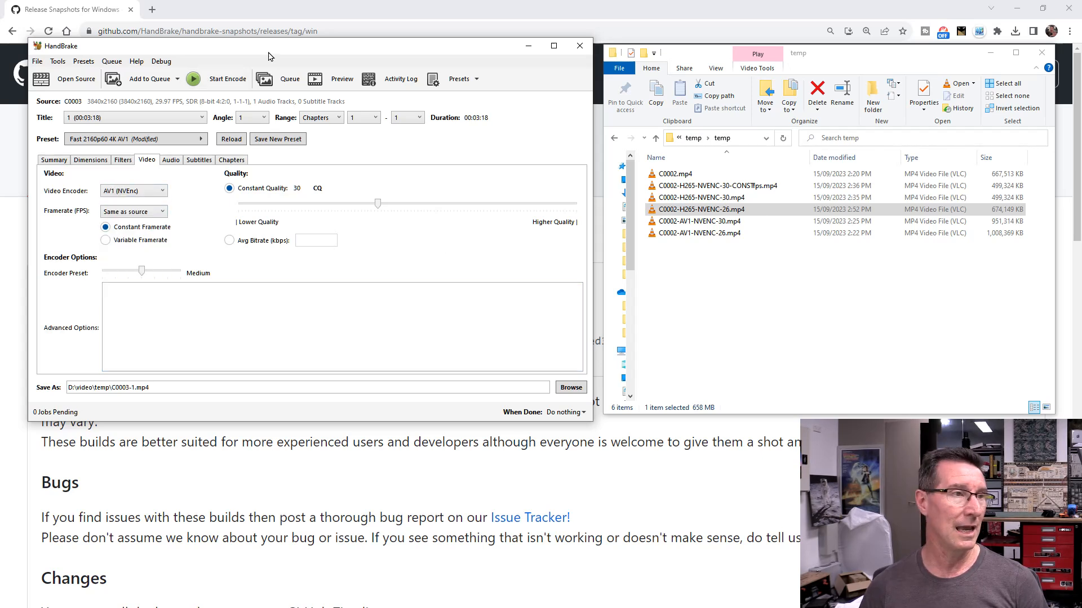
{"action": "left_click", "coordinate": [227, 78]}
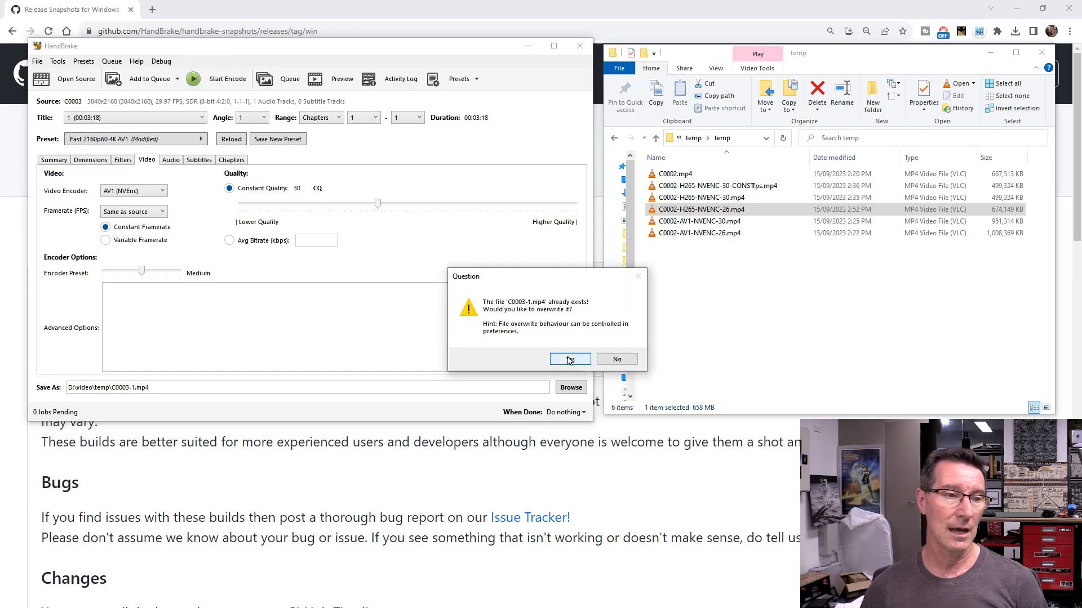
{"action": "left_click", "coordinate": [569, 359]}
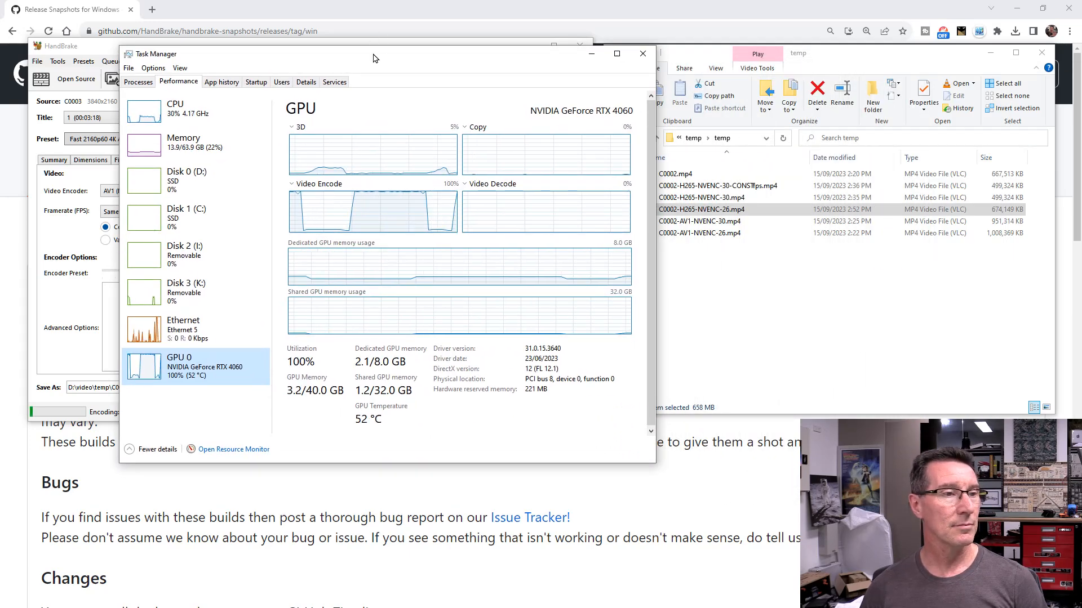
Reposition Task Manager to watch the RTX 4060 video-encode graph during the AV1 encode.
{"action": "left_click_drag", "start_coordinate": [372, 57], "coordinate": [431, 49]}
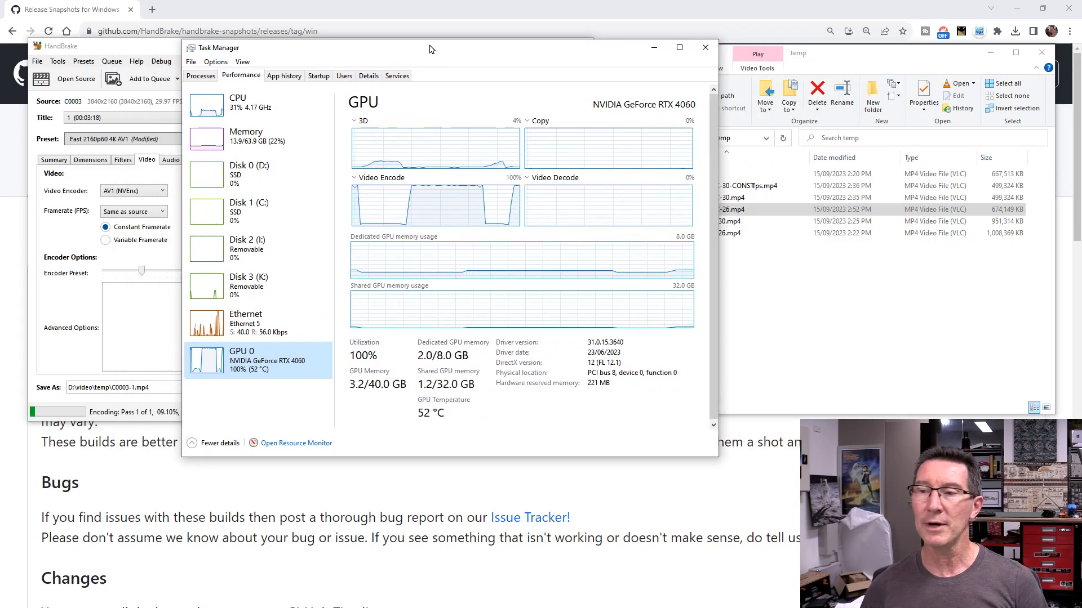
{"action": "mouse_move", "coordinate": [444, 79]}
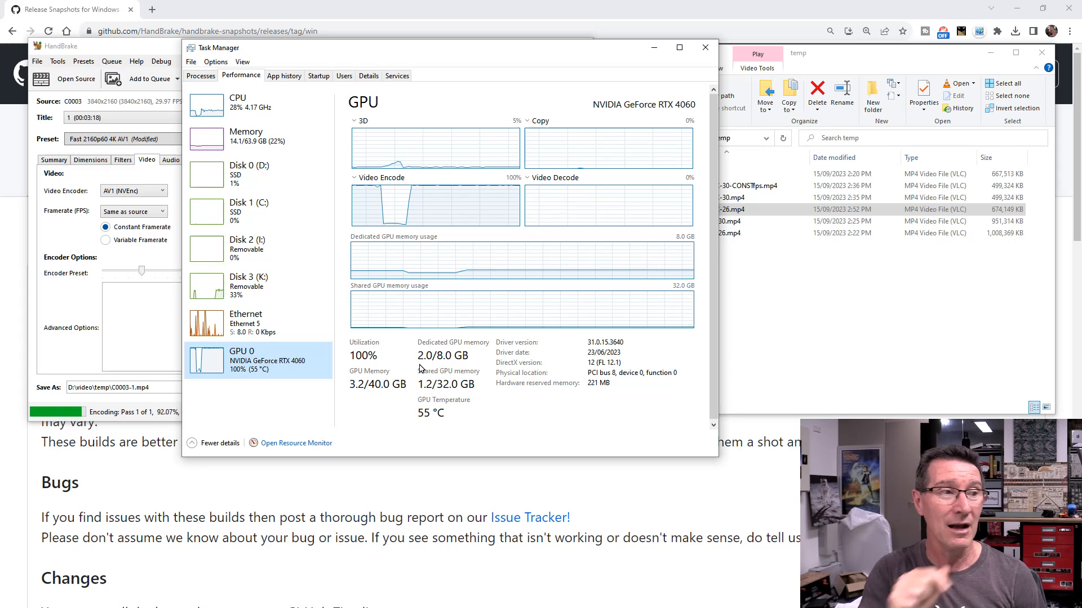
{"action": "mouse_move", "coordinate": [511, 299]}
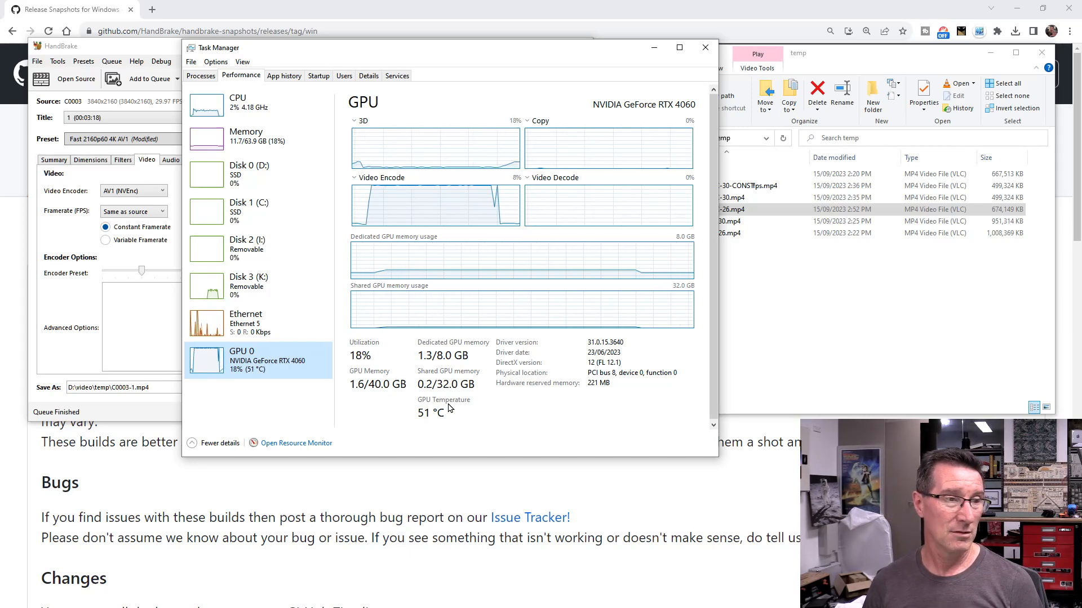
{"action": "mouse_move", "coordinate": [473, 50]}
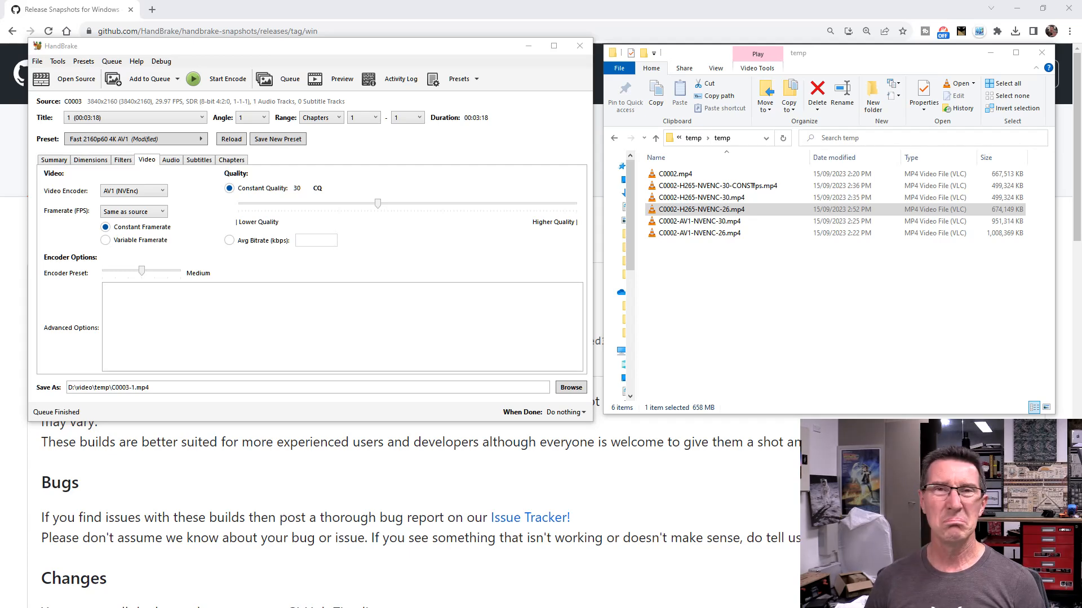
{"action": "mouse_move", "coordinate": [764, 111]}
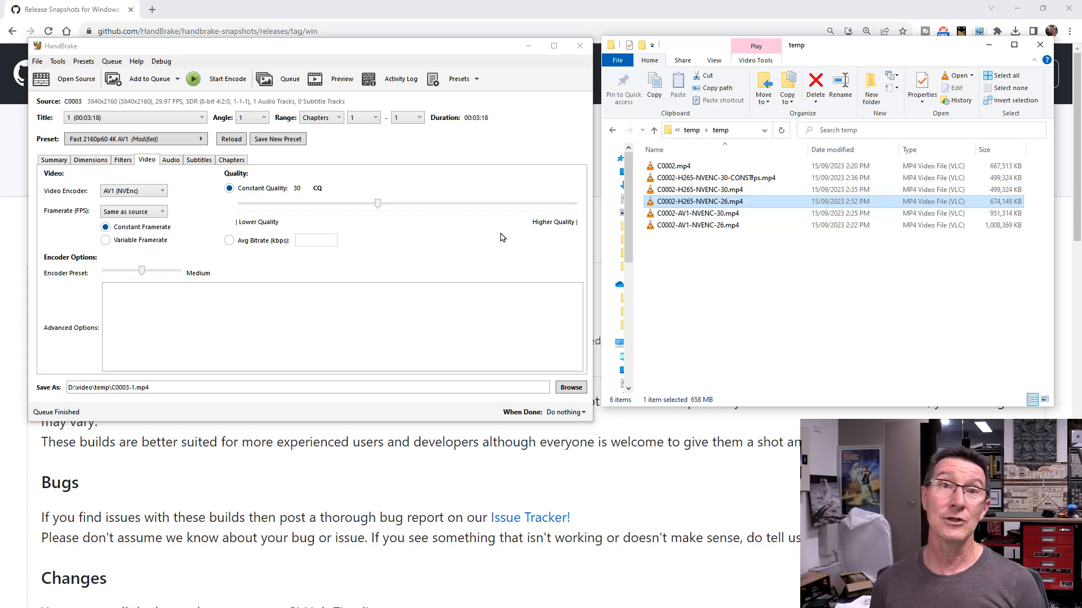
{"action": "mouse_move", "coordinate": [513, 237]}
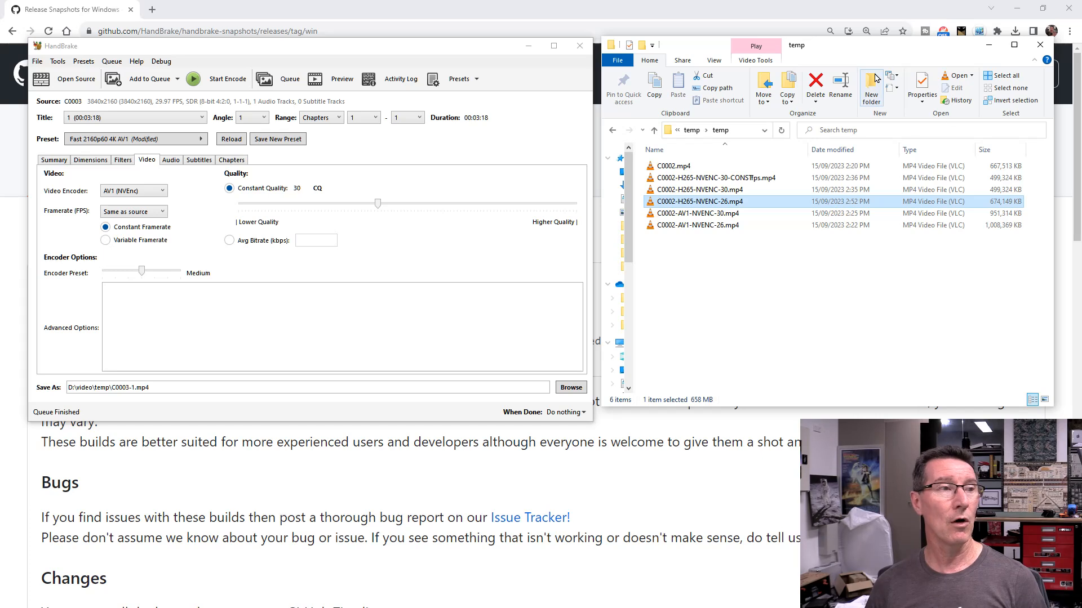
{"action": "mouse_move", "coordinate": [508, 74]}
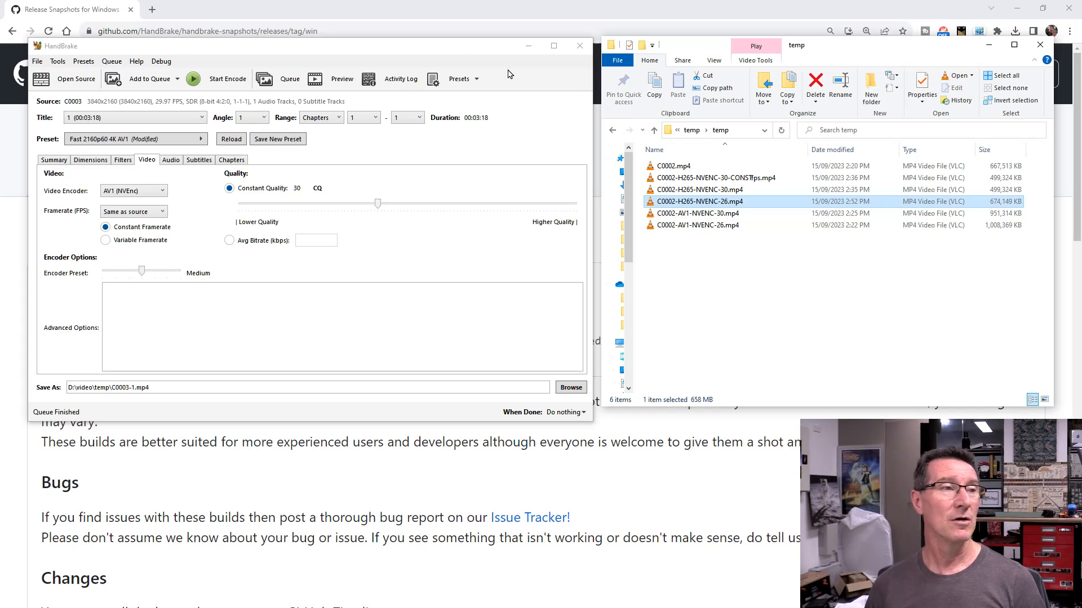
{"action": "mouse_move", "coordinate": [423, 47]}
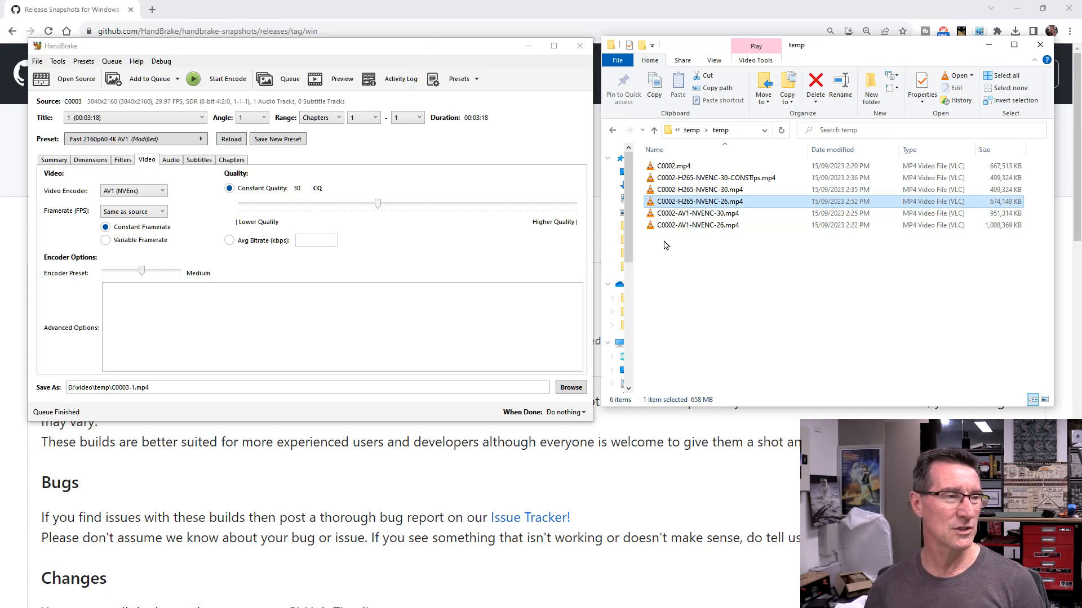
{"action": "mouse_move", "coordinate": [696, 213]}
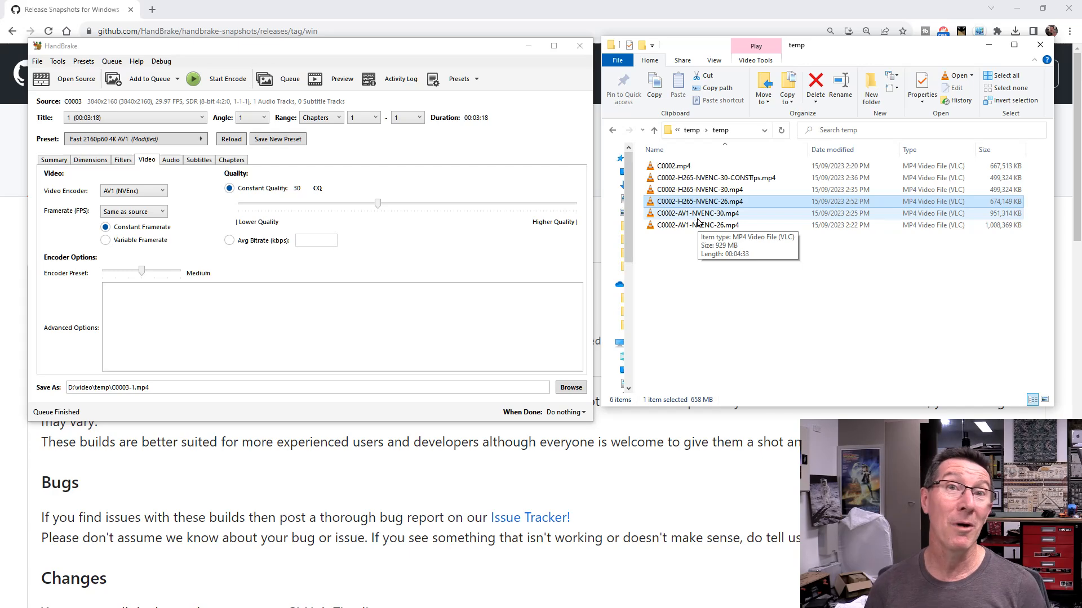